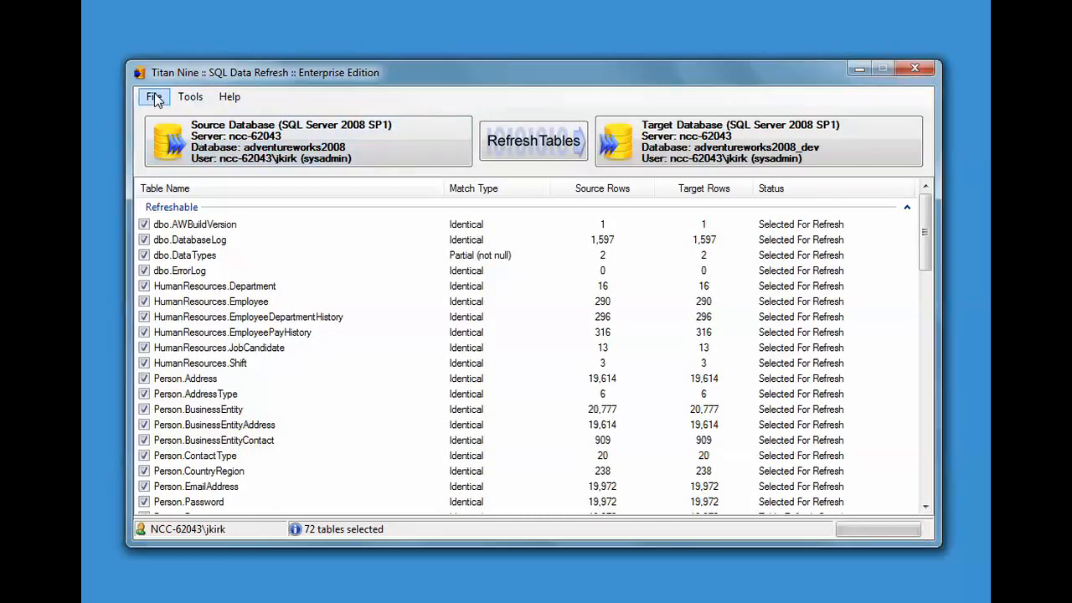
Show the File menu's project commands for sources, destinations and refresh projects.
{"action": "left_click", "coordinate": [154, 96]}
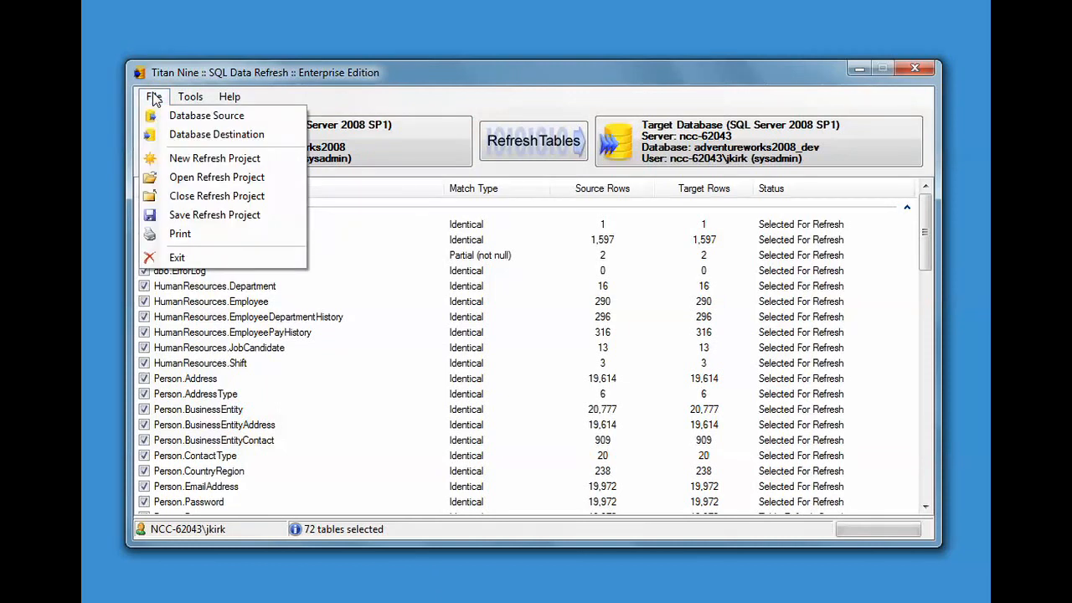
{"action": "mouse_move", "coordinate": [216, 194]}
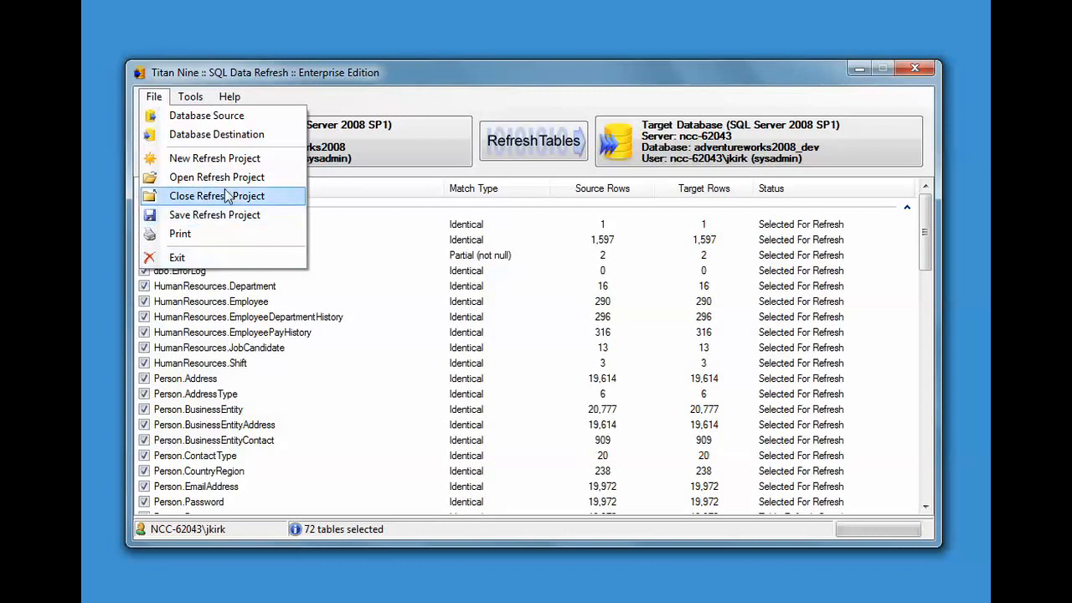
{"action": "mouse_move", "coordinate": [214, 157]}
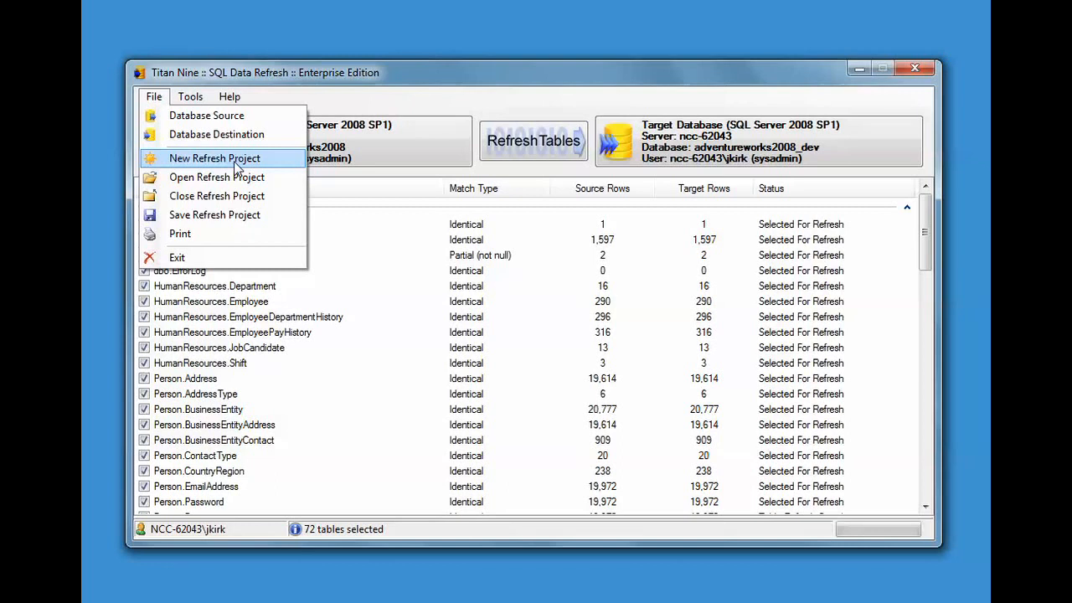
{"action": "mouse_move", "coordinate": [206, 116]}
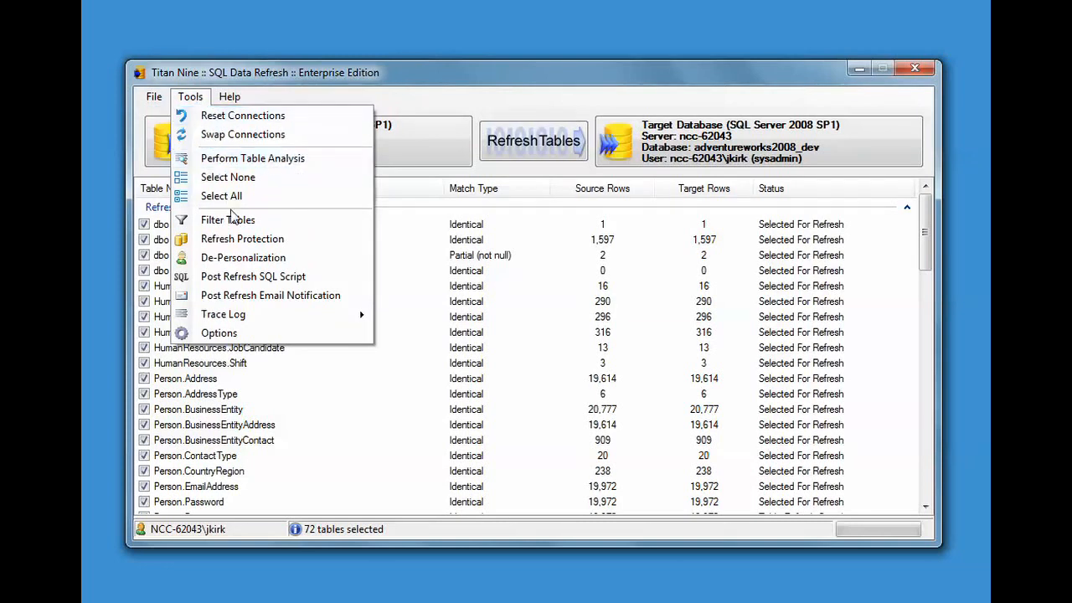
{"action": "mouse_move", "coordinate": [228, 219]}
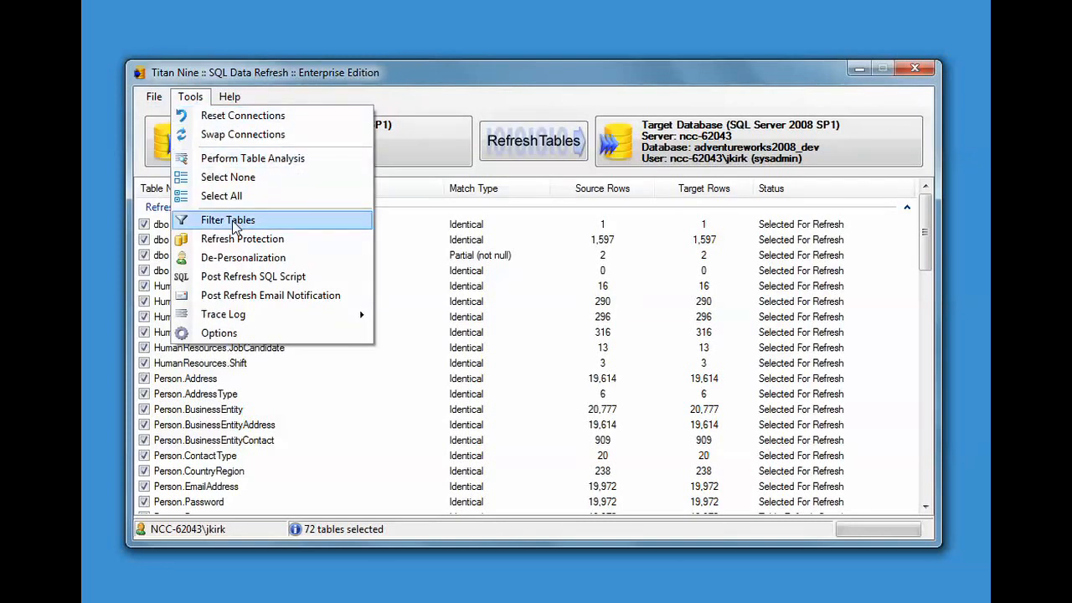
{"action": "mouse_move", "coordinate": [243, 258]}
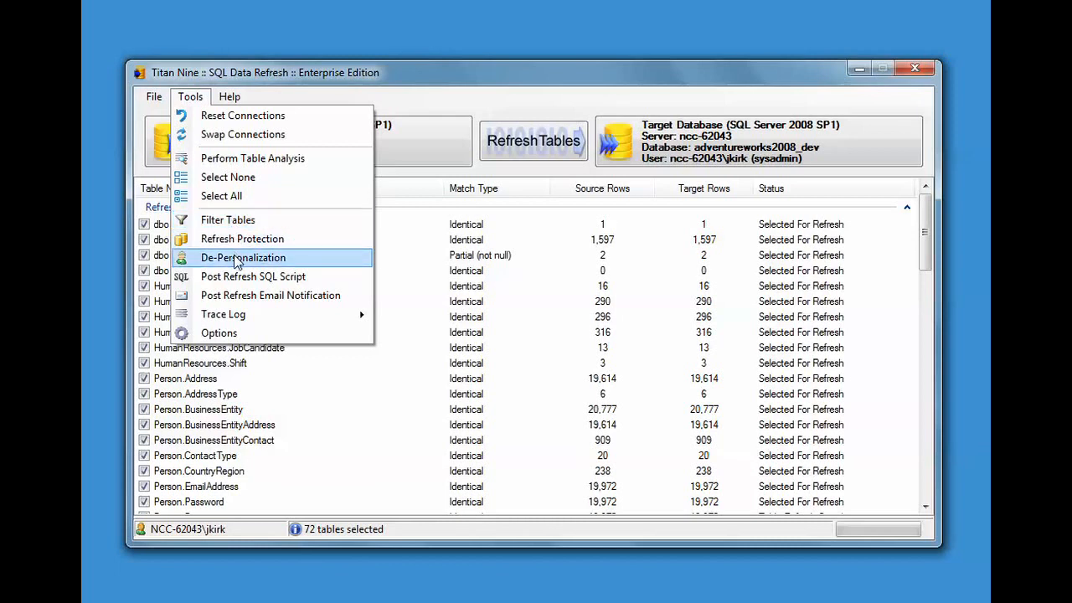
{"action": "mouse_move", "coordinate": [253, 276]}
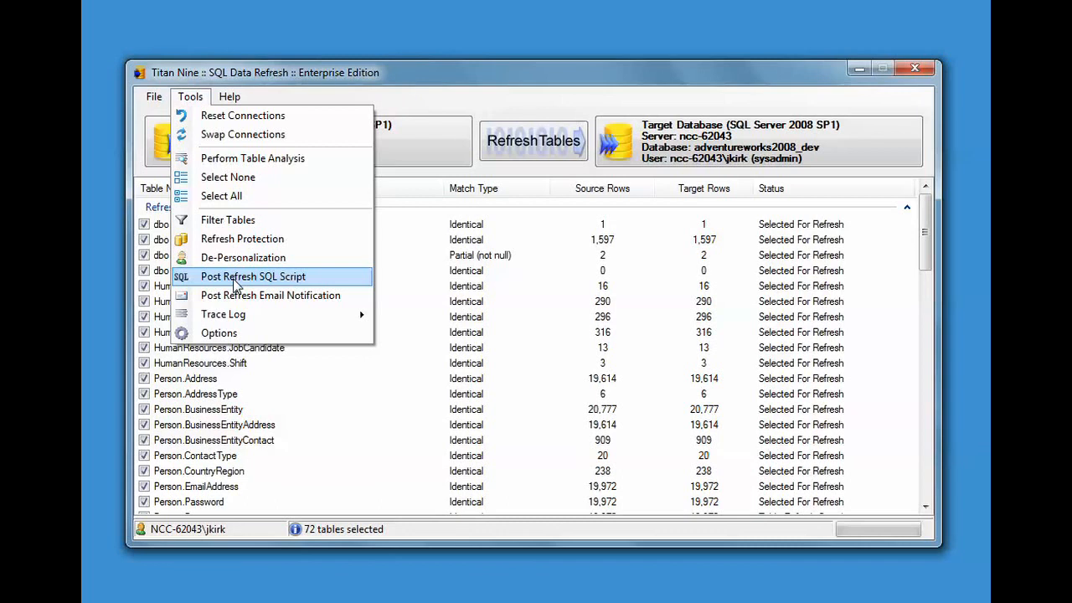
Run the post-refresh UPDATE Person.Person script resetting ModifiedDate against the target database.
{"action": "left_click", "coordinate": [251, 276]}
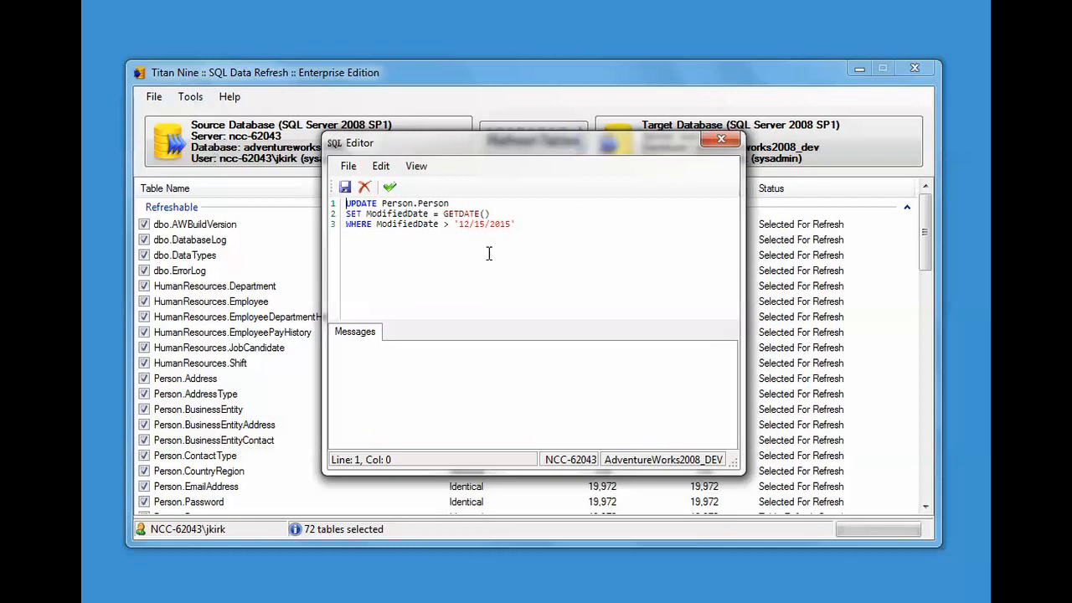
{"action": "key", "text": "ctrl+a"}
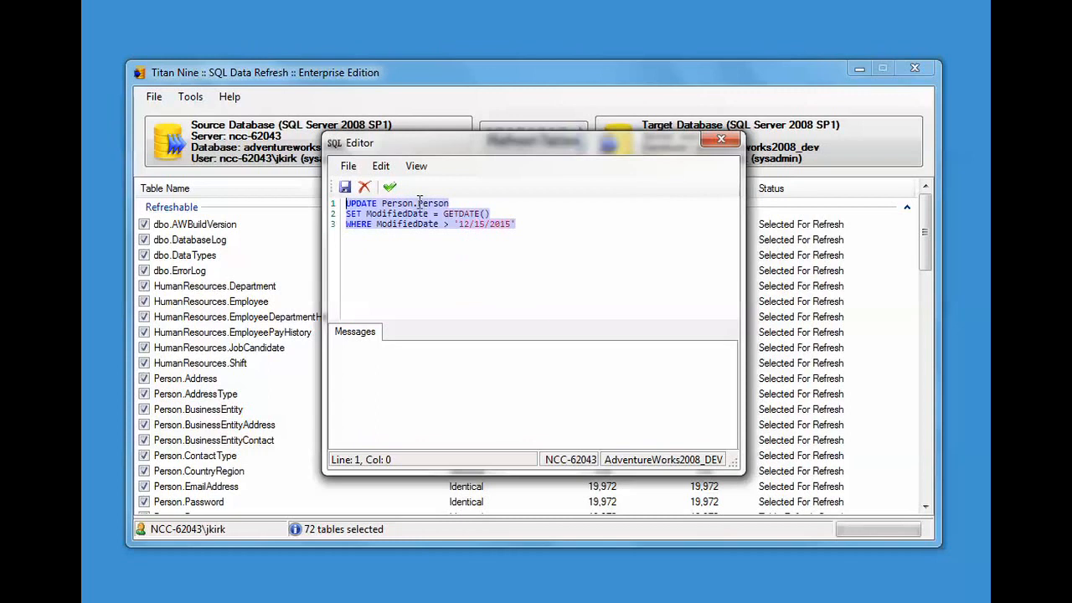
{"action": "left_click", "coordinate": [388, 188]}
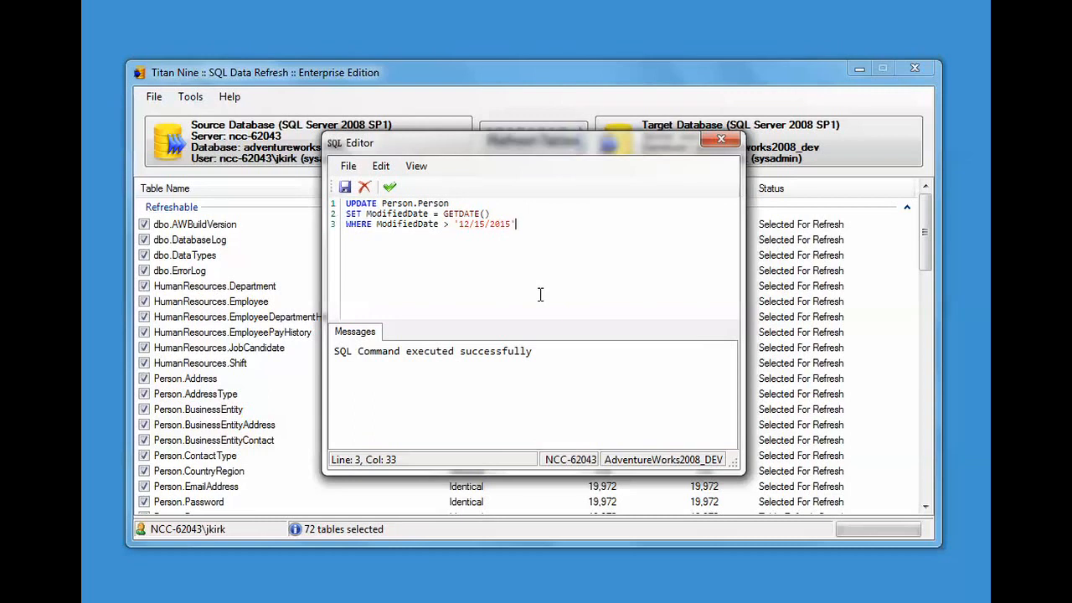
{"action": "mouse_move", "coordinate": [535, 276]}
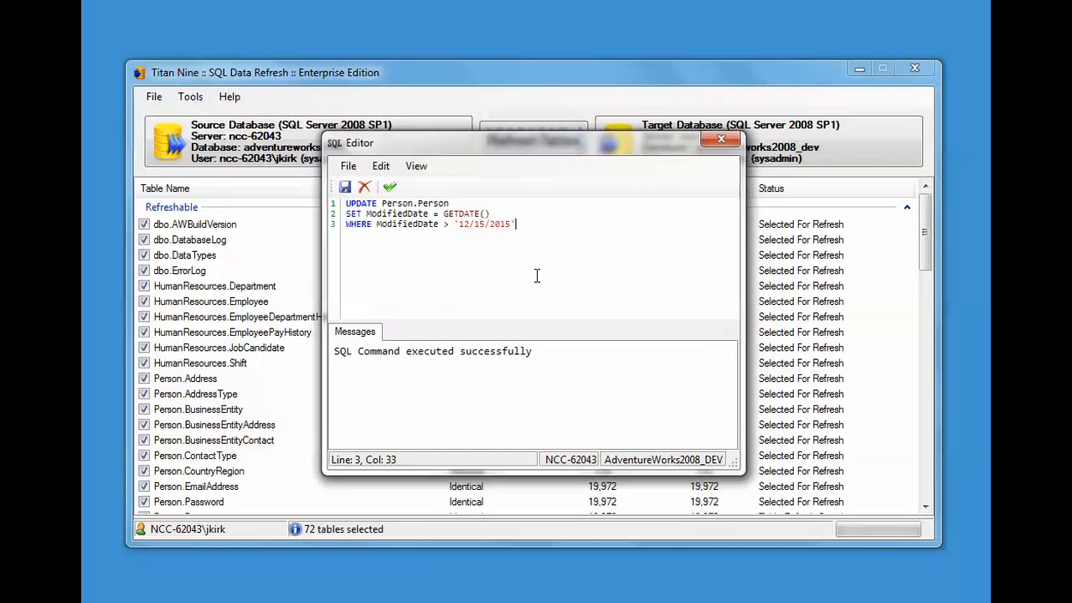
{"action": "mouse_move", "coordinate": [409, 234]}
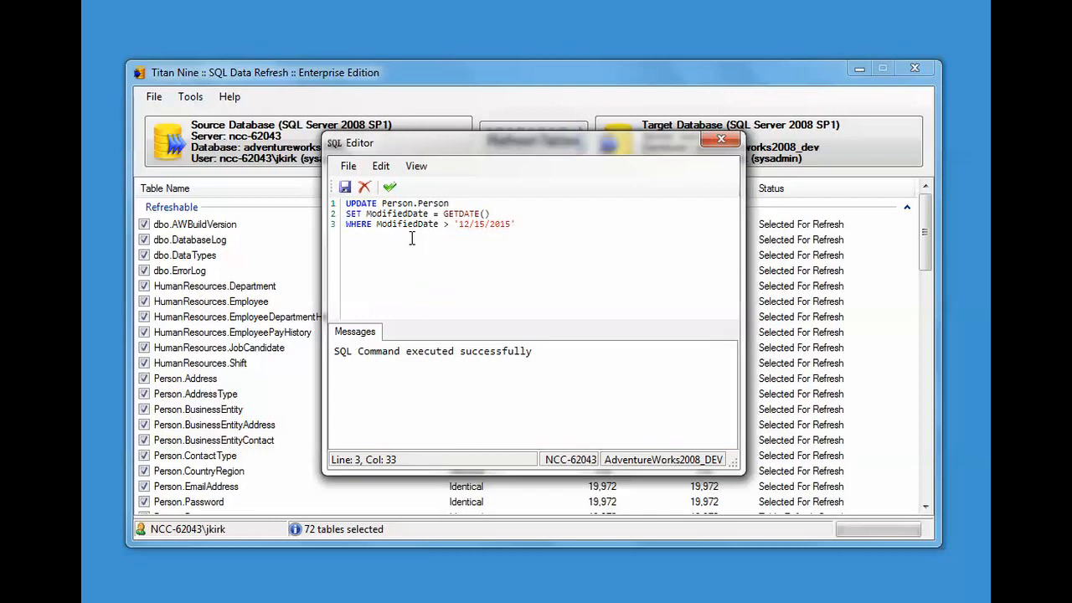
{"action": "mouse_move", "coordinate": [412, 238]}
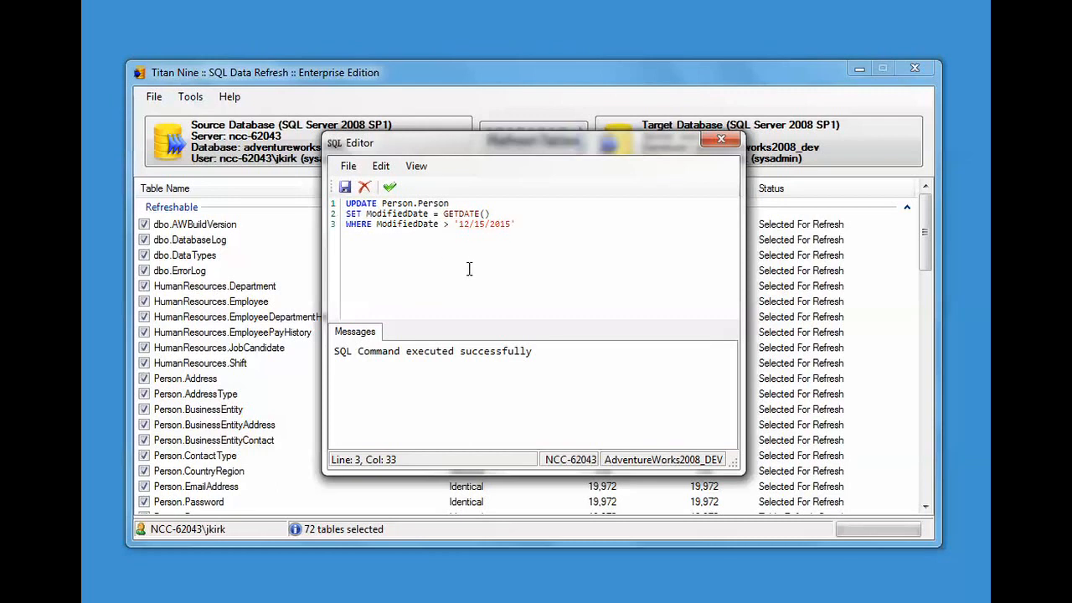
{"action": "mouse_move", "coordinate": [469, 282]}
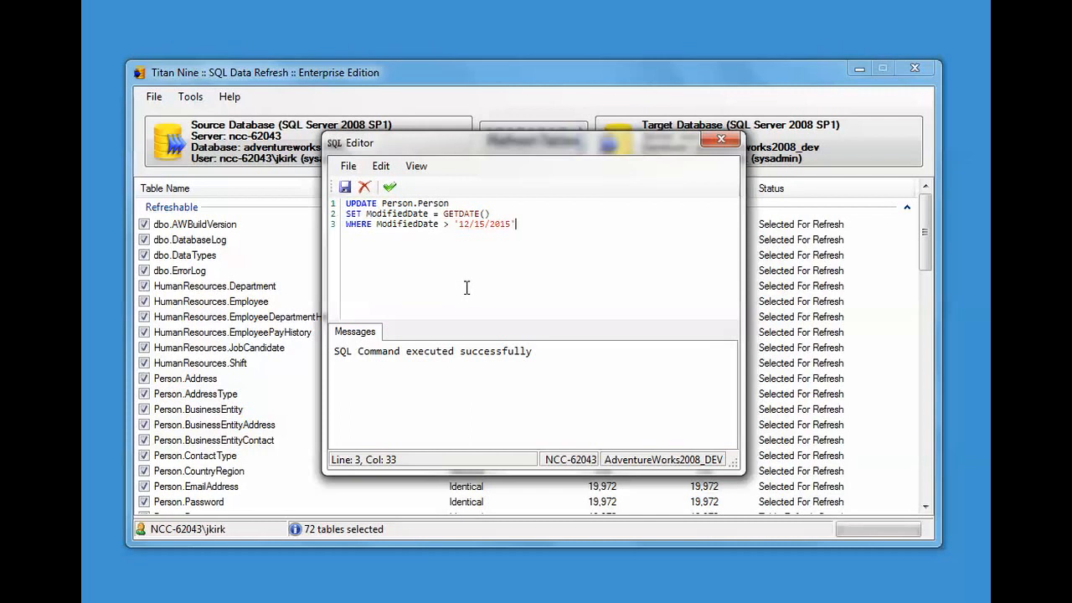
{"action": "mouse_move", "coordinate": [466, 292]}
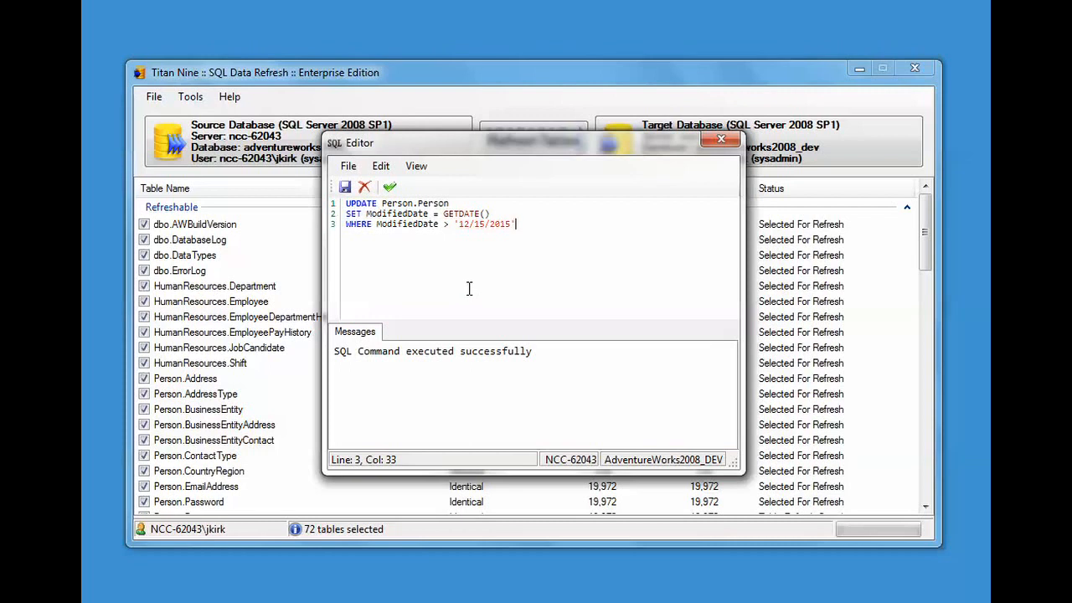
{"action": "mouse_move", "coordinate": [720, 141]}
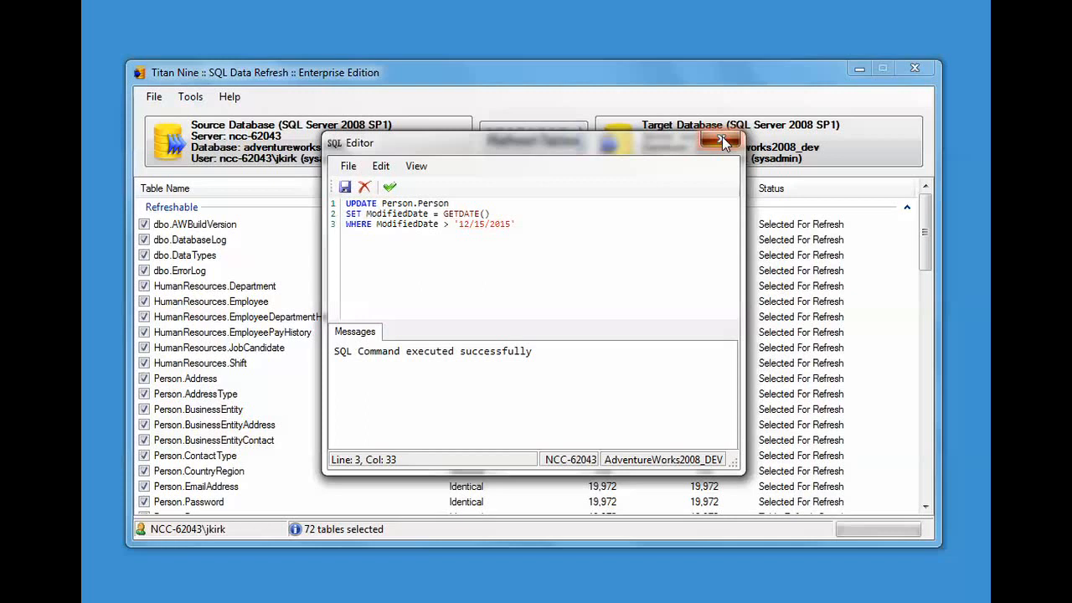
Enter the subject 'Refres' in the post-refresh email notification settings.
{"action": "left_click", "coordinate": [718, 141]}
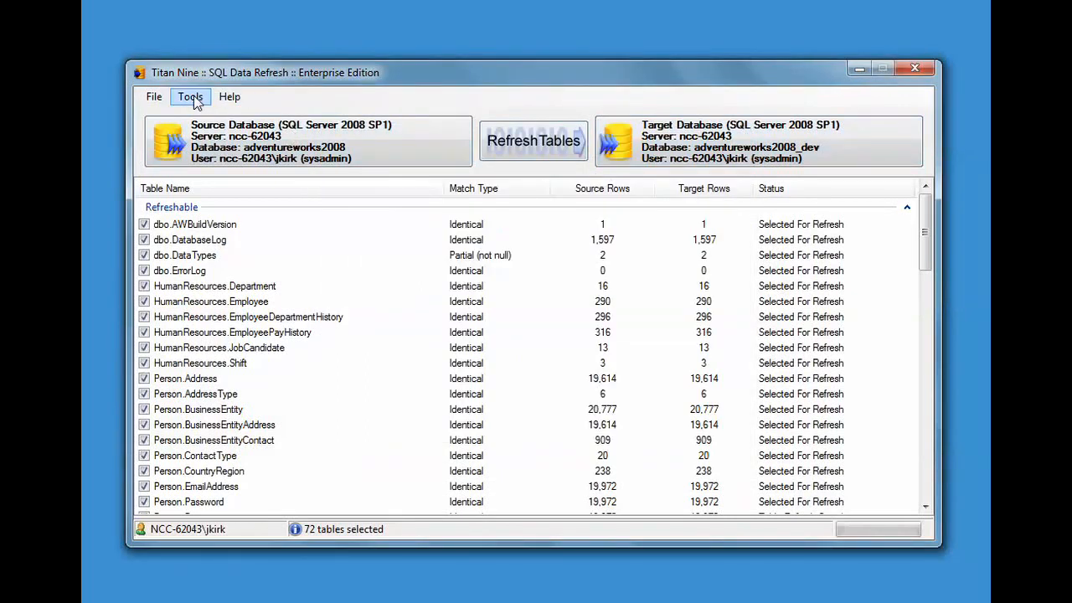
{"action": "left_click", "coordinate": [190, 95]}
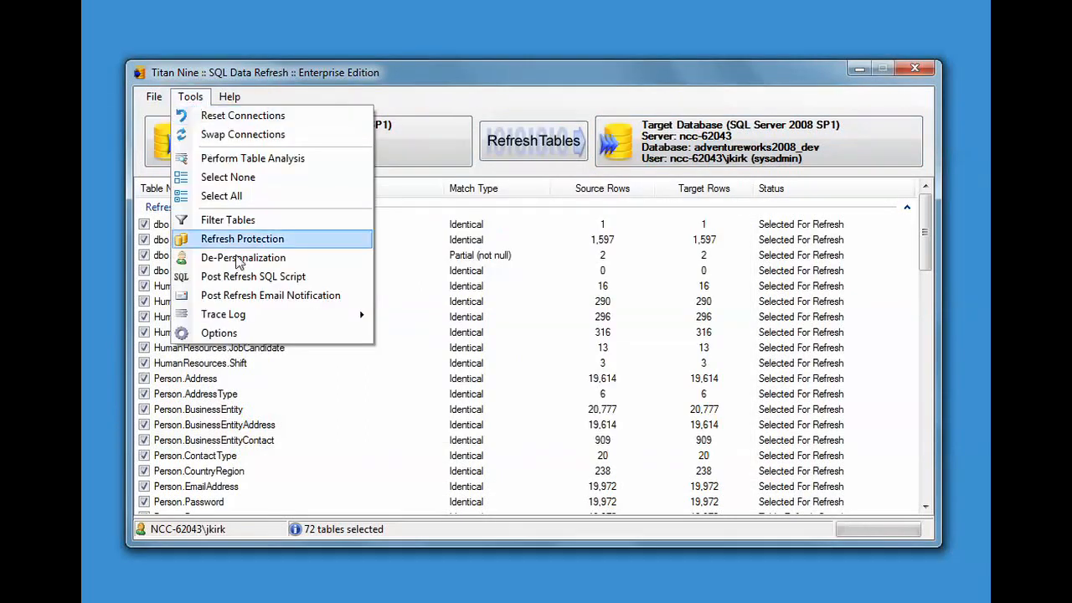
{"action": "mouse_move", "coordinate": [271, 295]}
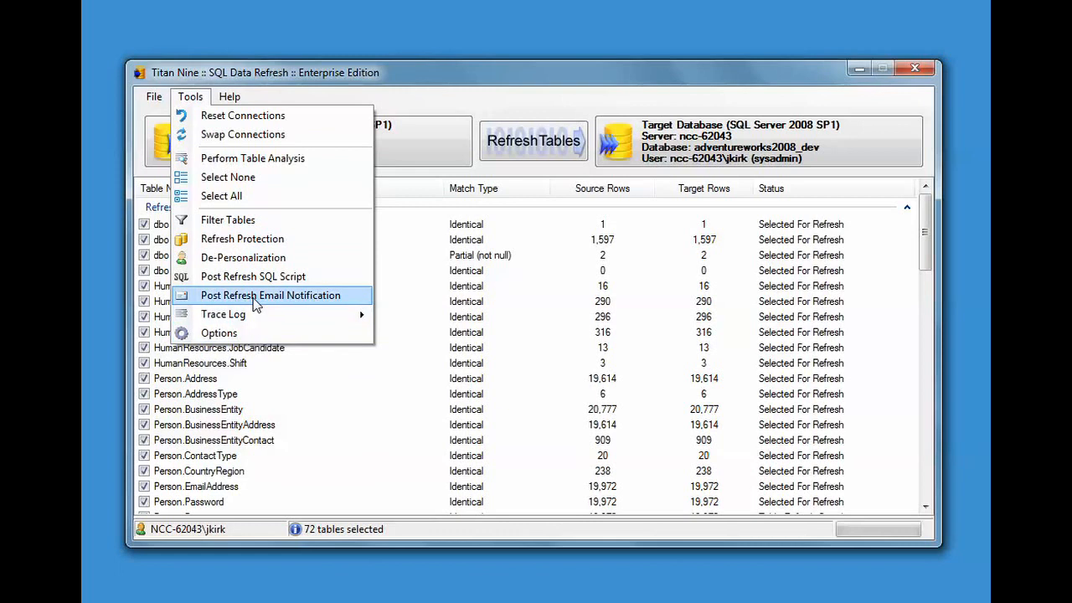
{"action": "left_click", "coordinate": [271, 295]}
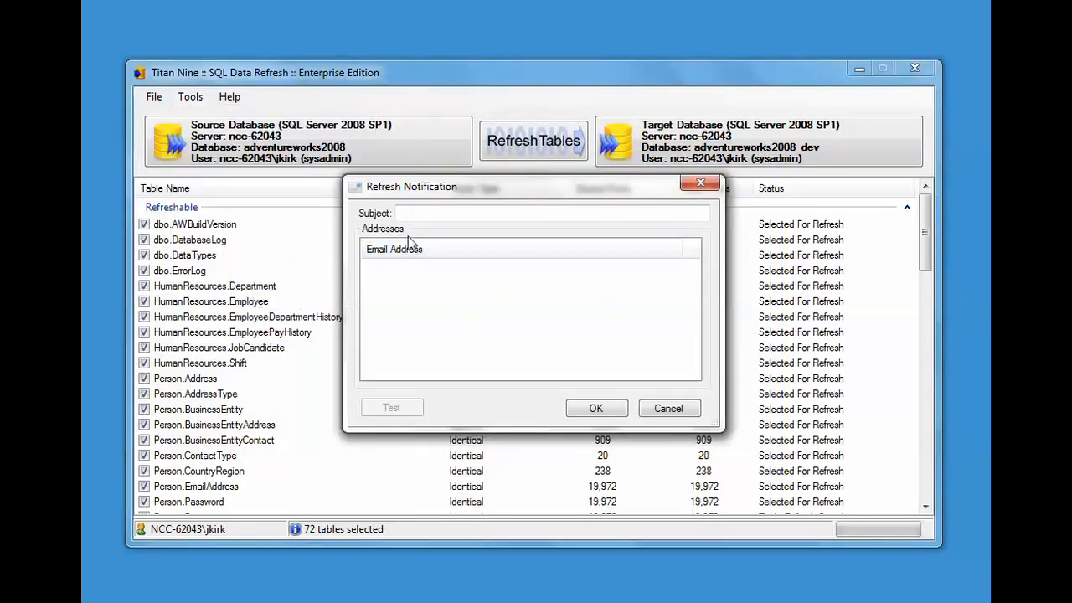
{"action": "left_click", "coordinate": [550, 213]}
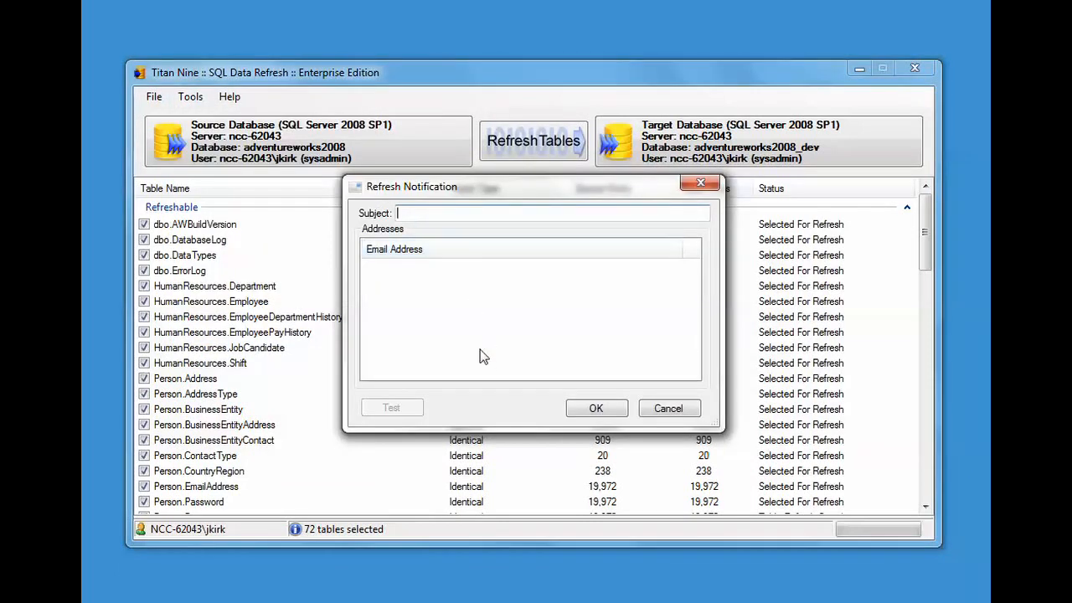
{"action": "mouse_move", "coordinate": [499, 304]}
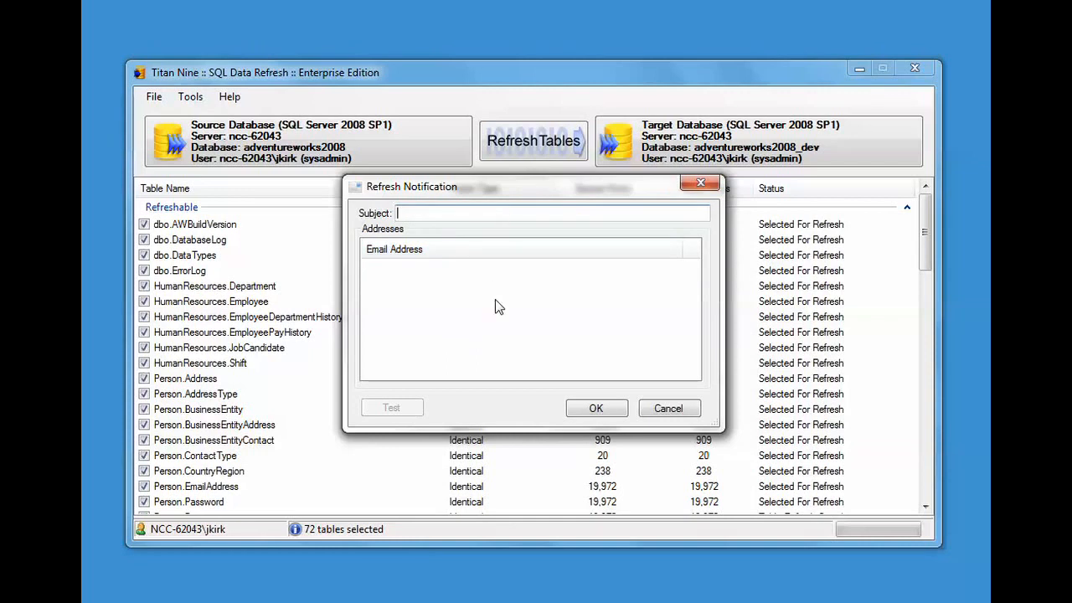
{"action": "type", "text": "Refresh Completed"}
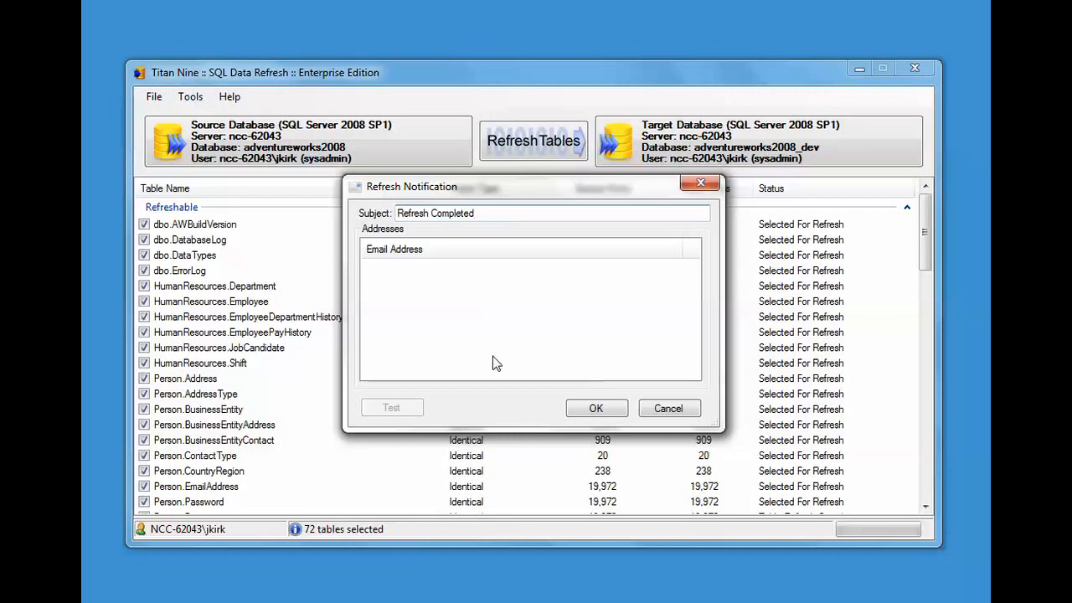
{"action": "right_click", "coordinate": [494, 319]}
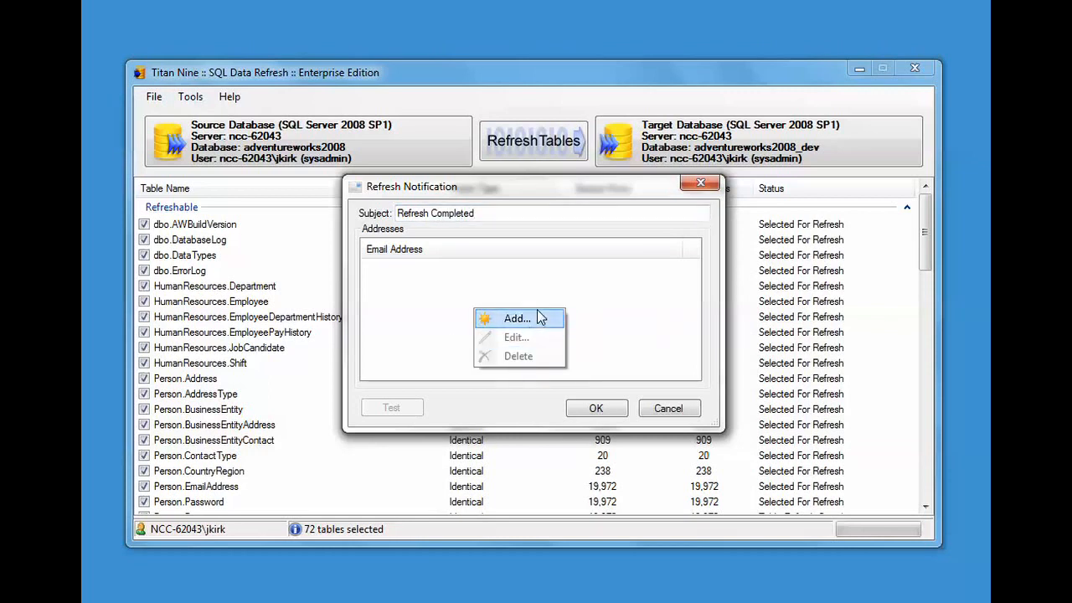
{"action": "left_click", "coordinate": [516, 318]}
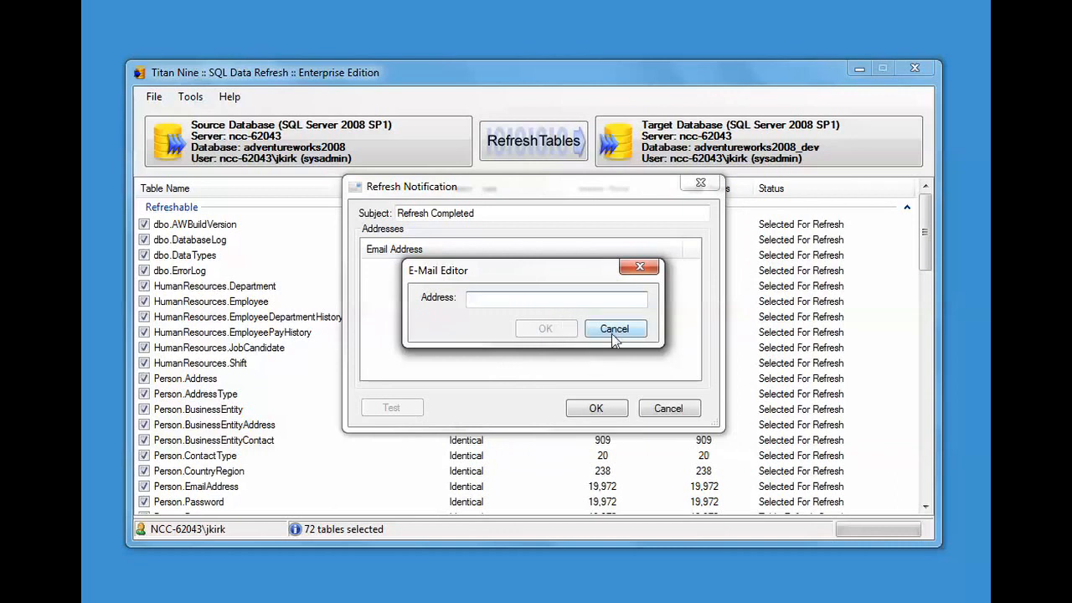
{"action": "mouse_move", "coordinate": [618, 335]}
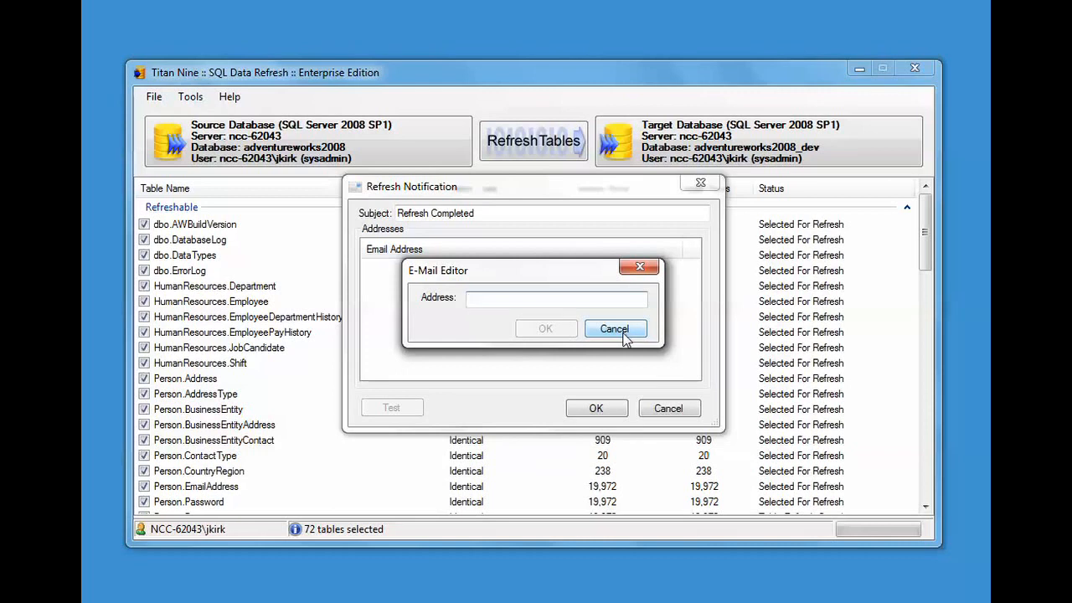
{"action": "left_click", "coordinate": [545, 298]}
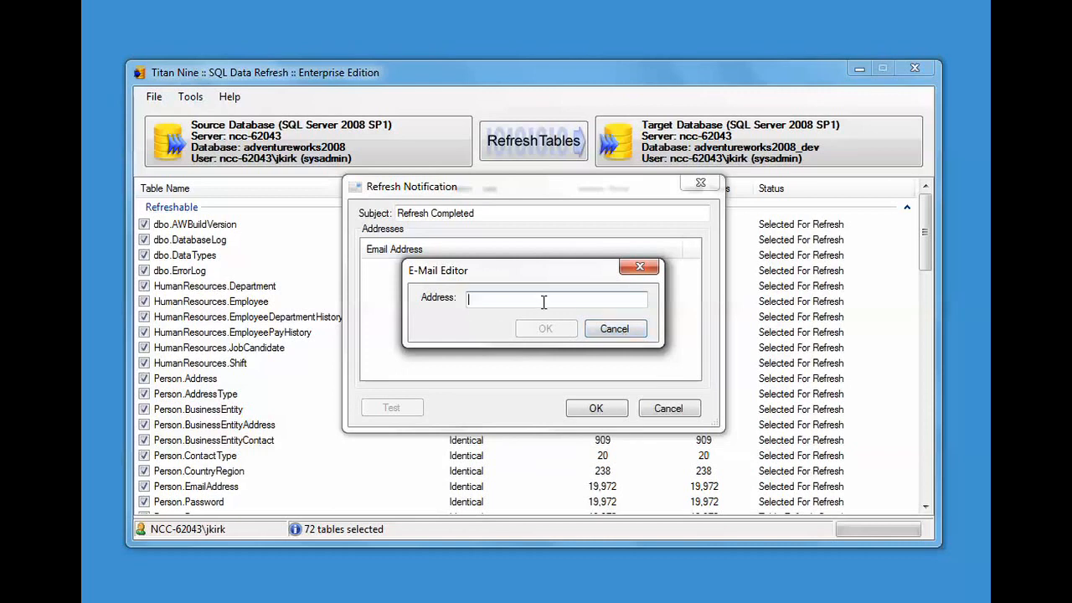
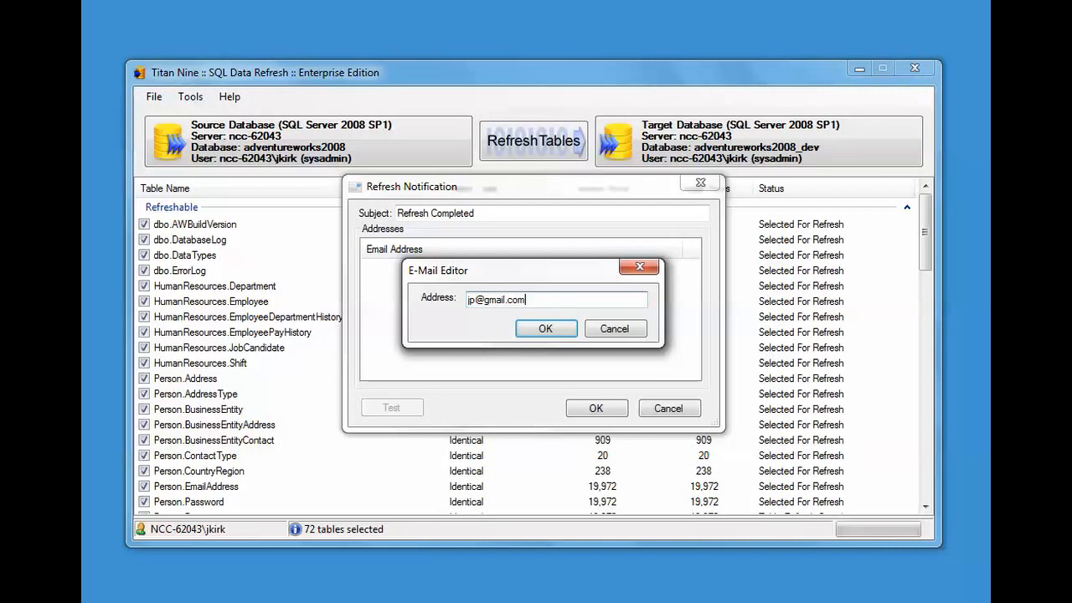
{"action": "left_click", "coordinate": [546, 329]}
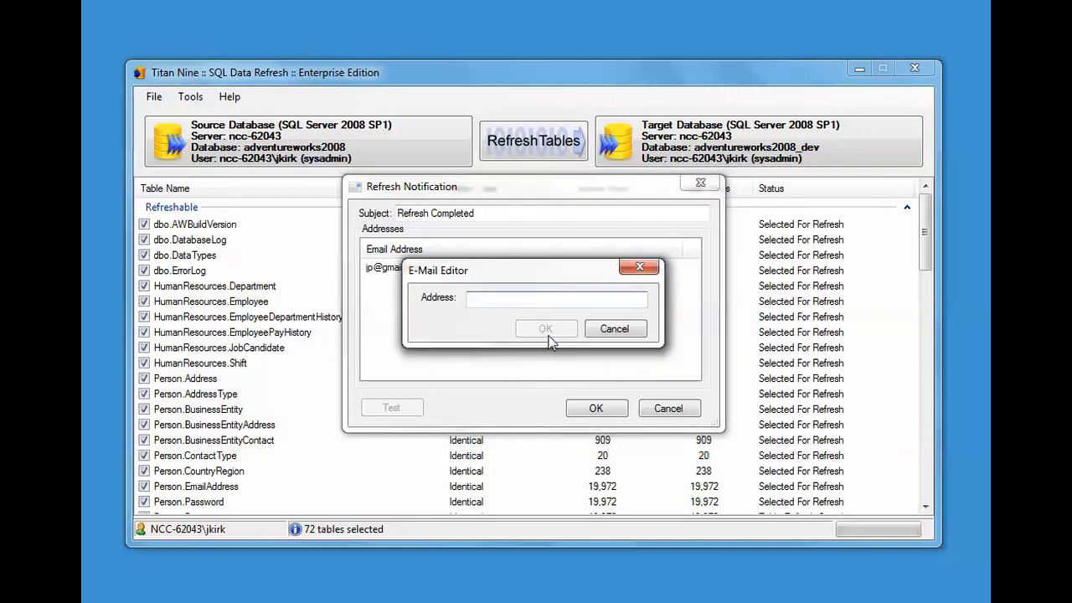
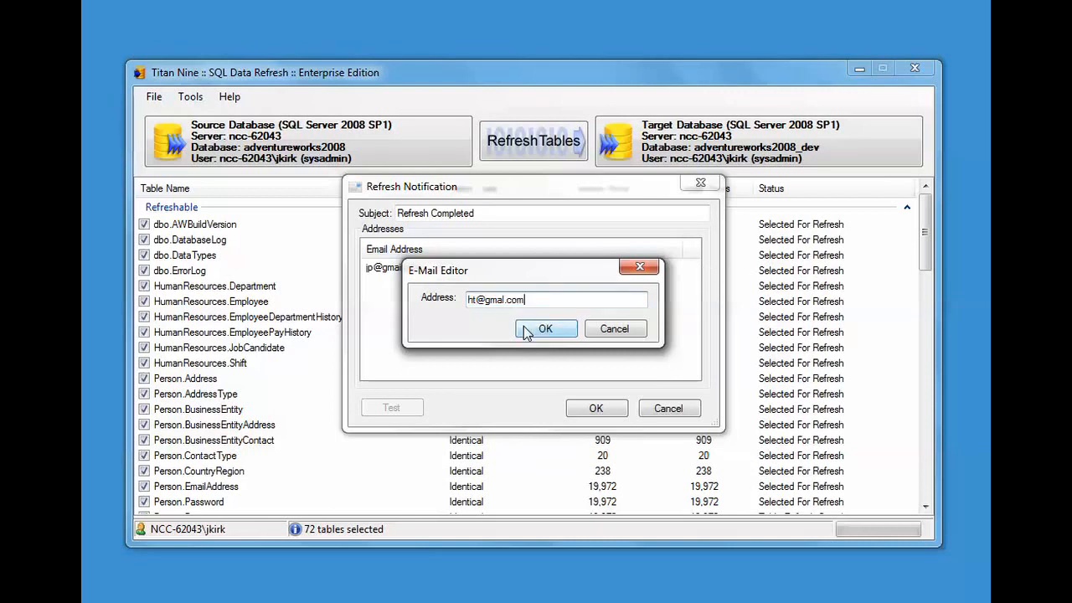
Add the second recipient address 'ht@gm' and save the notification settings.
{"action": "left_click", "coordinate": [546, 328]}
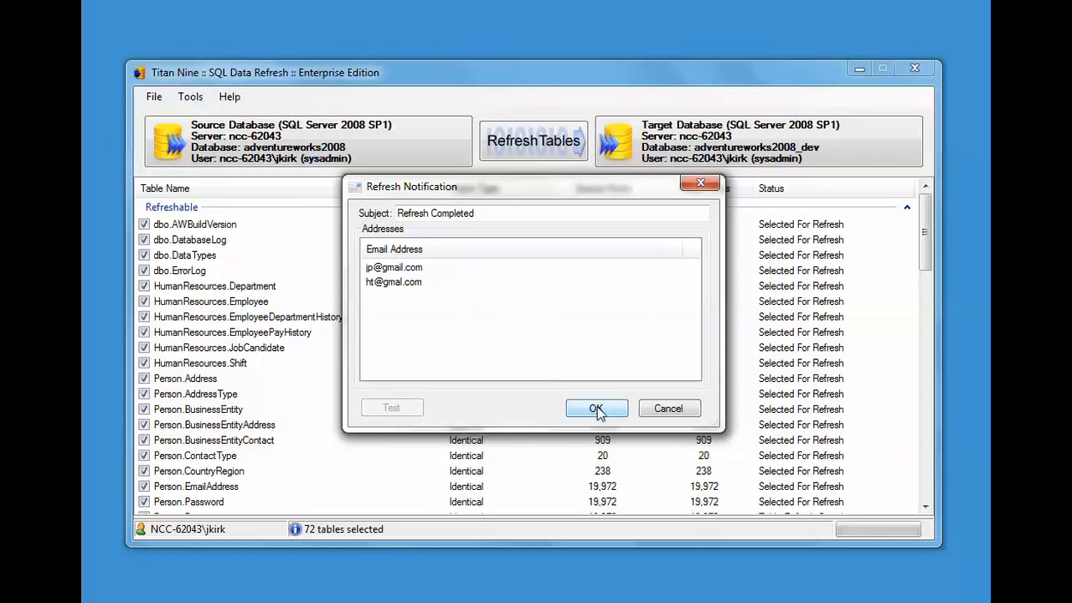
{"action": "left_click", "coordinate": [596, 408]}
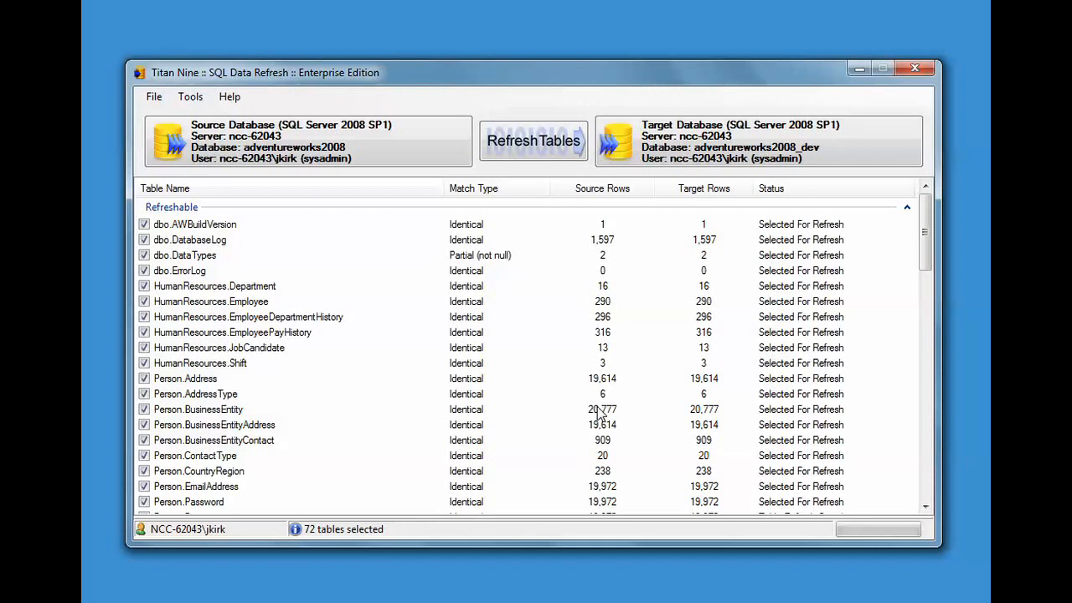
{"action": "mouse_move", "coordinate": [204, 114]}
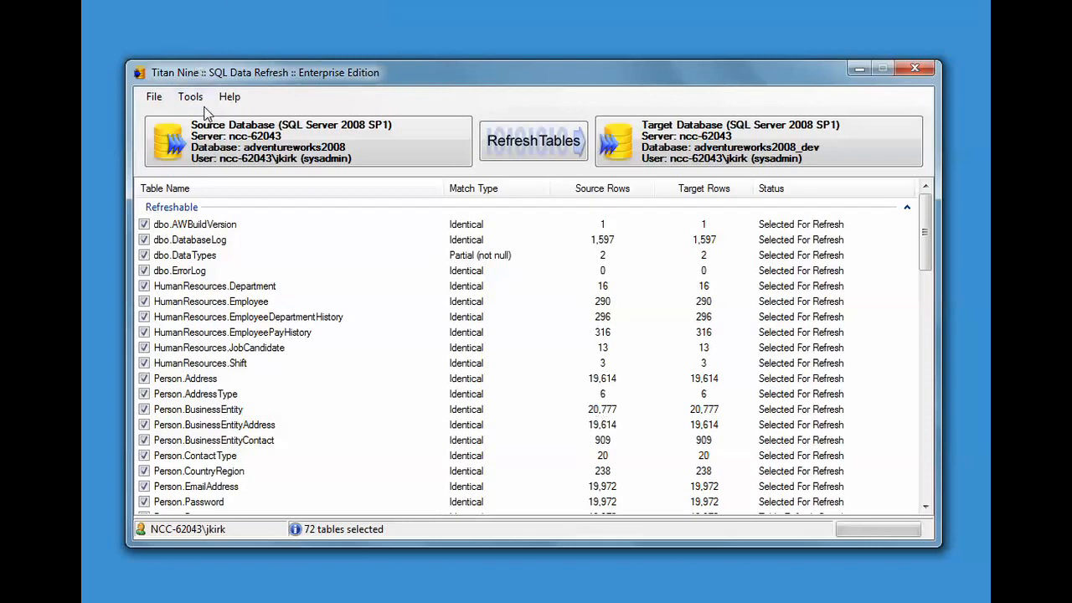
Review the Global refresh options, then the general settings like continue on errors and no-lock hint.
{"action": "left_click", "coordinate": [191, 96]}
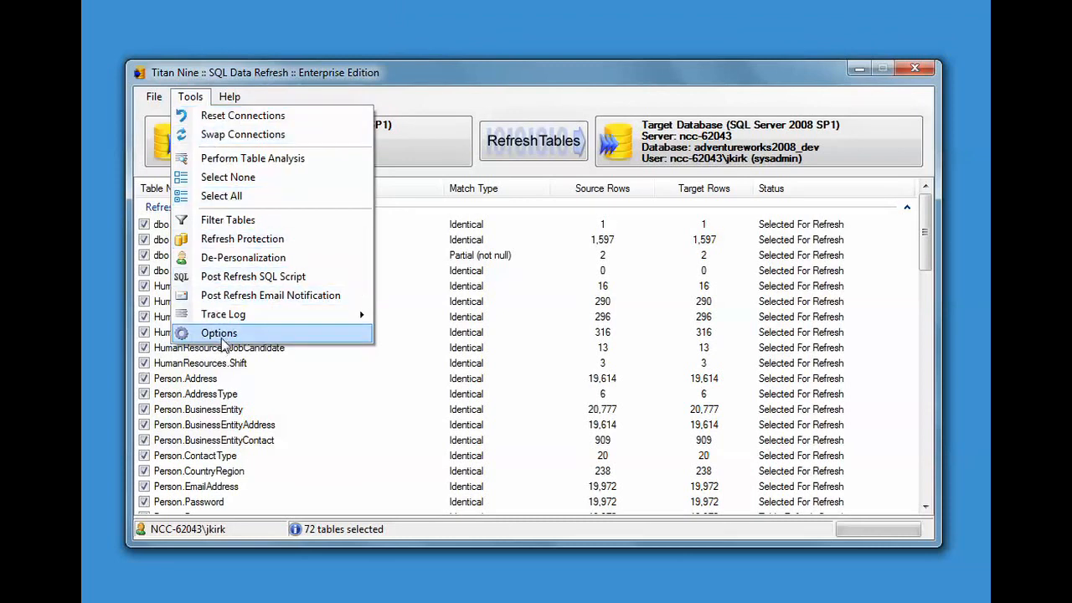
{"action": "left_click", "coordinate": [218, 332]}
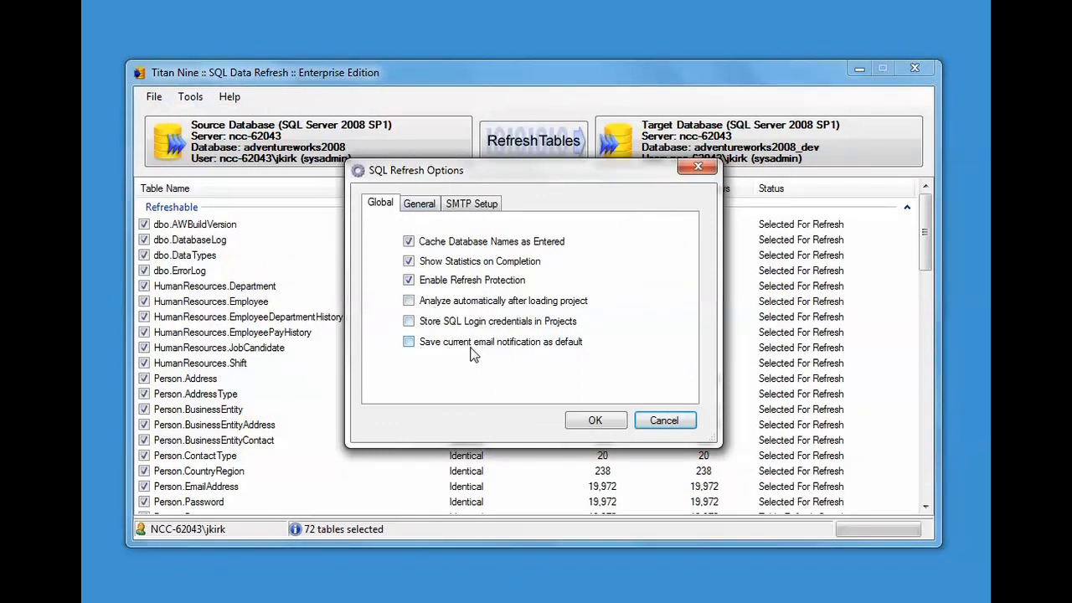
{"action": "mouse_move", "coordinate": [535, 346]}
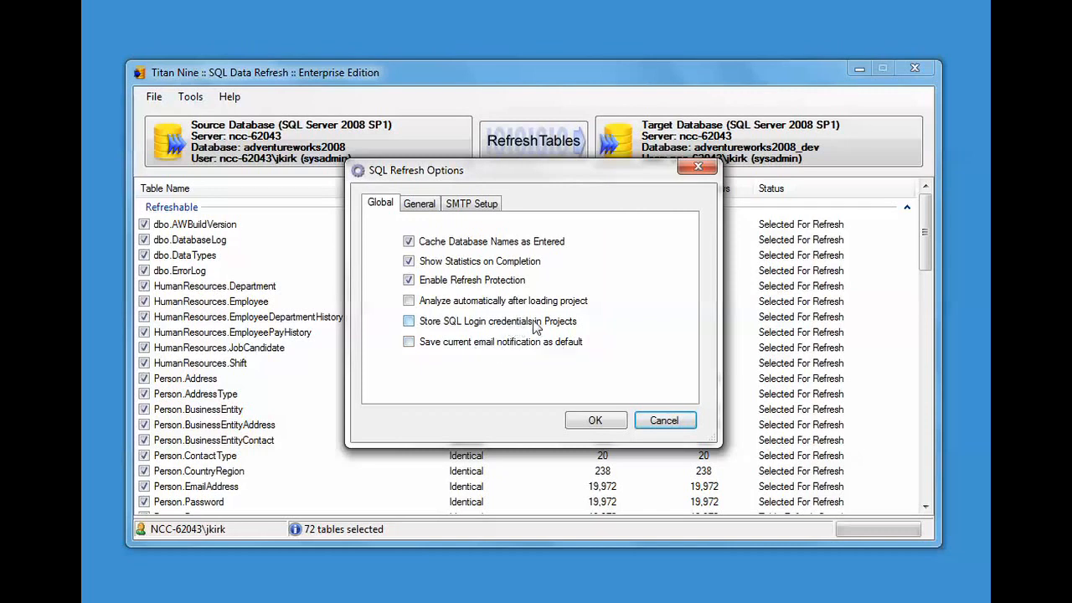
{"action": "mouse_move", "coordinate": [562, 326]}
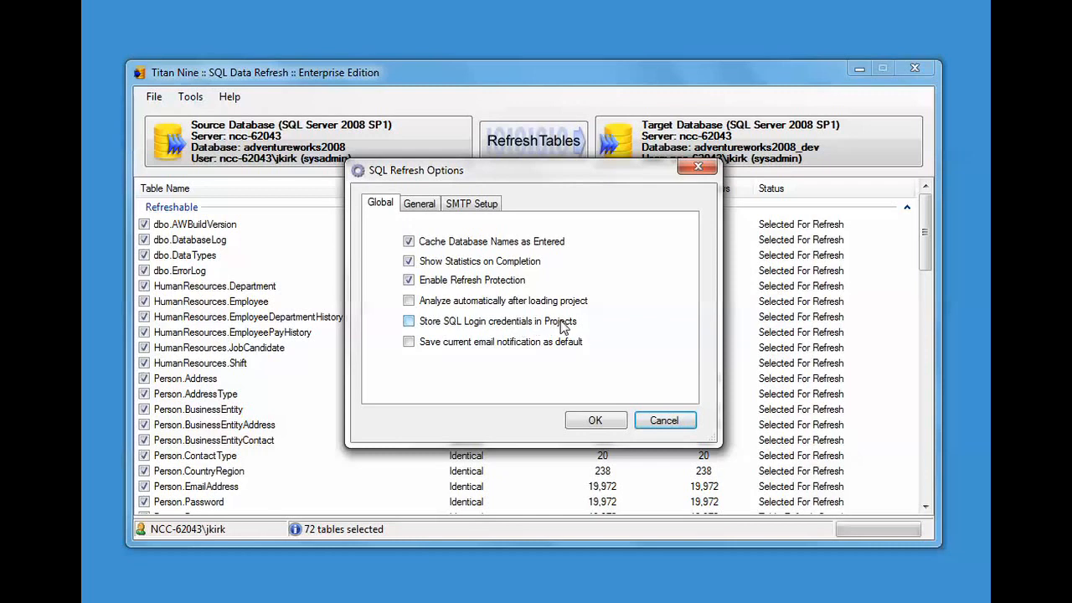
{"action": "mouse_move", "coordinate": [563, 325]}
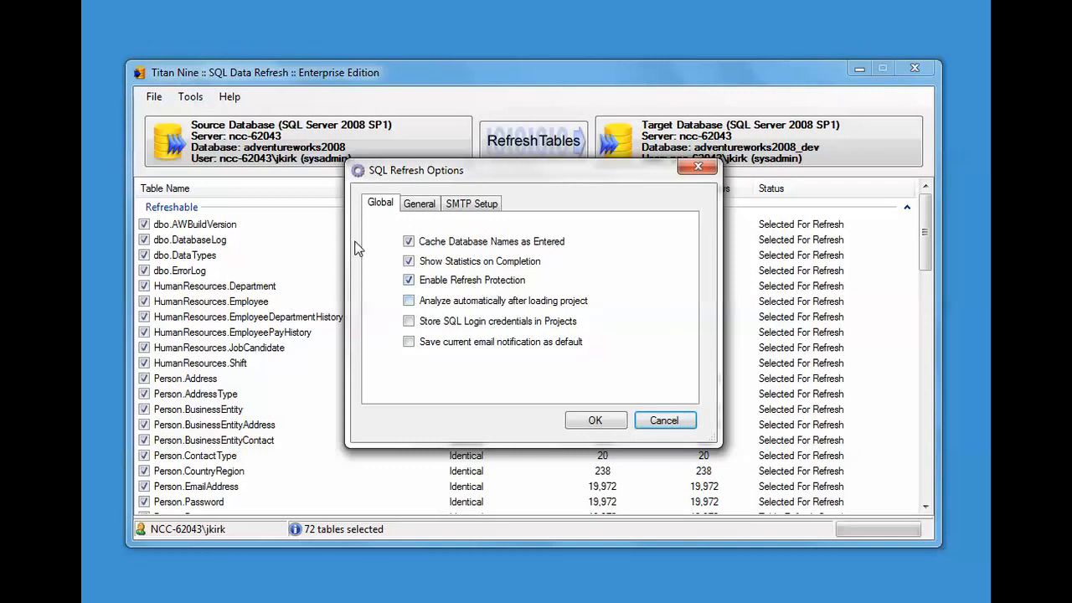
{"action": "left_click", "coordinate": [418, 204]}
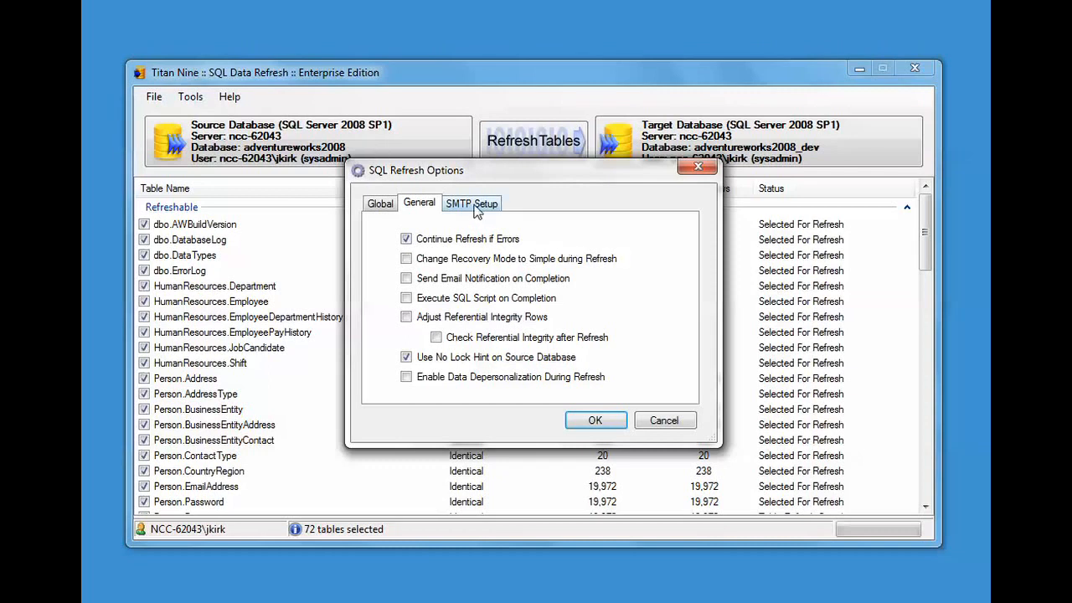
Show the SMTP Setup options with sender, server and authentication left blank.
{"action": "left_click", "coordinate": [471, 203]}
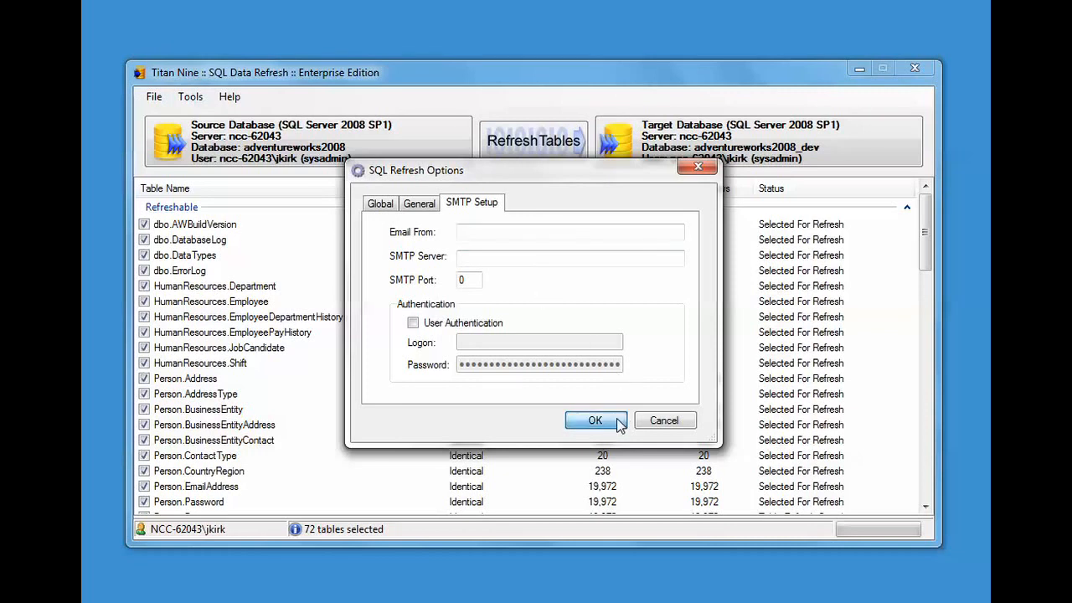
Close the options, deselect every table, then select all 72 tables for refresh again.
{"action": "left_click", "coordinate": [595, 419]}
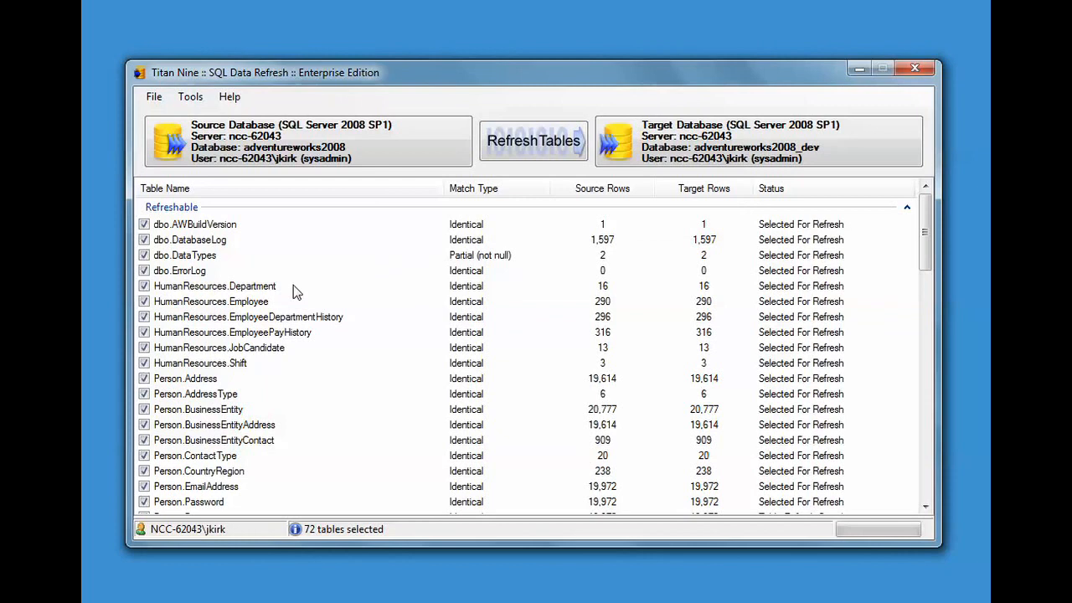
{"action": "mouse_move", "coordinate": [307, 288]}
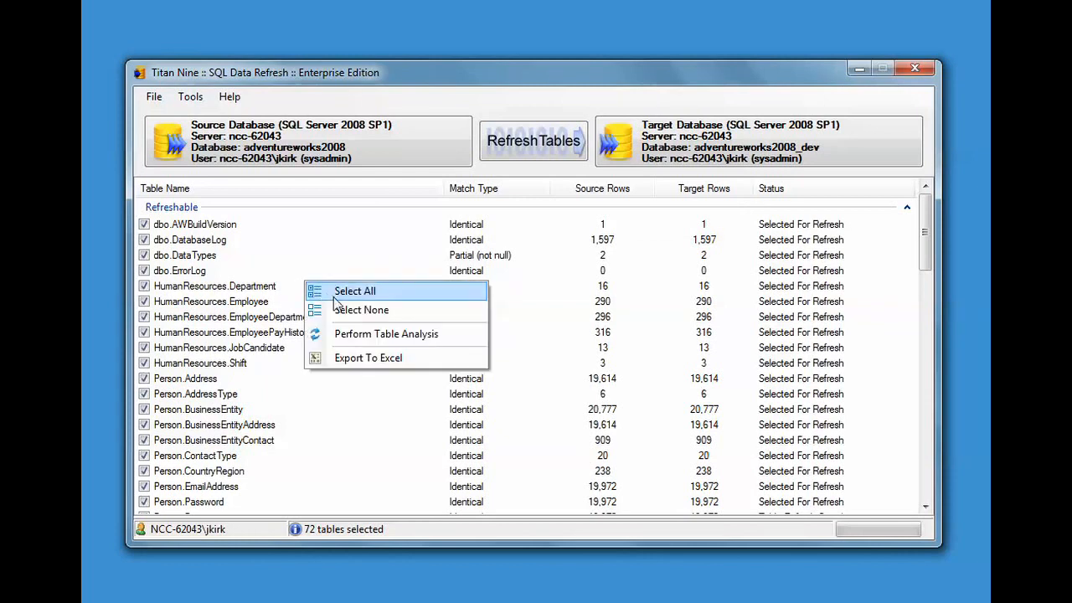
{"action": "mouse_move", "coordinate": [369, 359]}
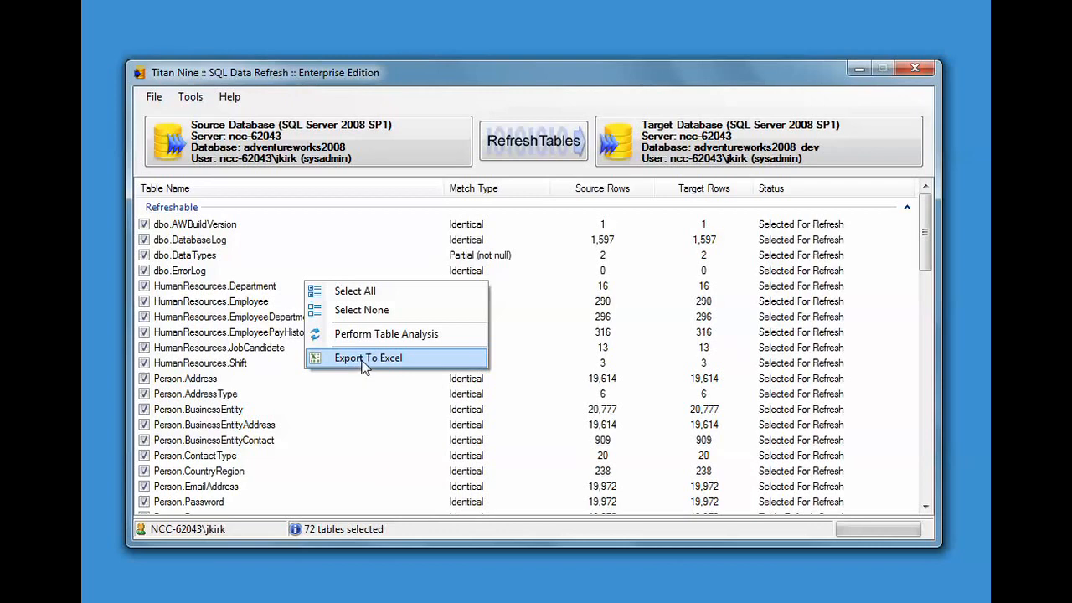
{"action": "mouse_move", "coordinate": [365, 367]}
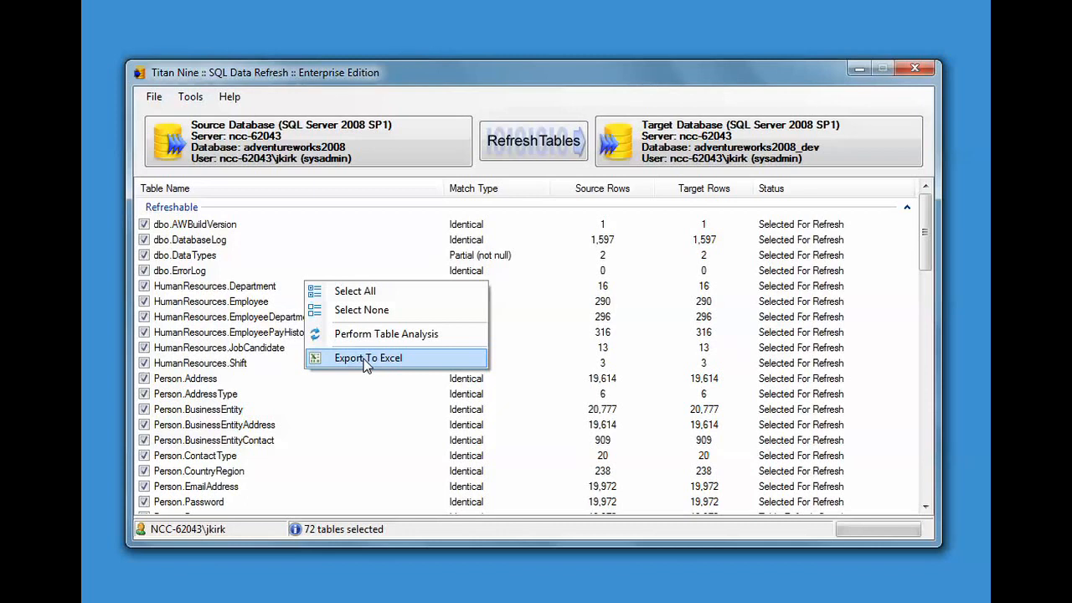
{"action": "mouse_move", "coordinate": [367, 365]}
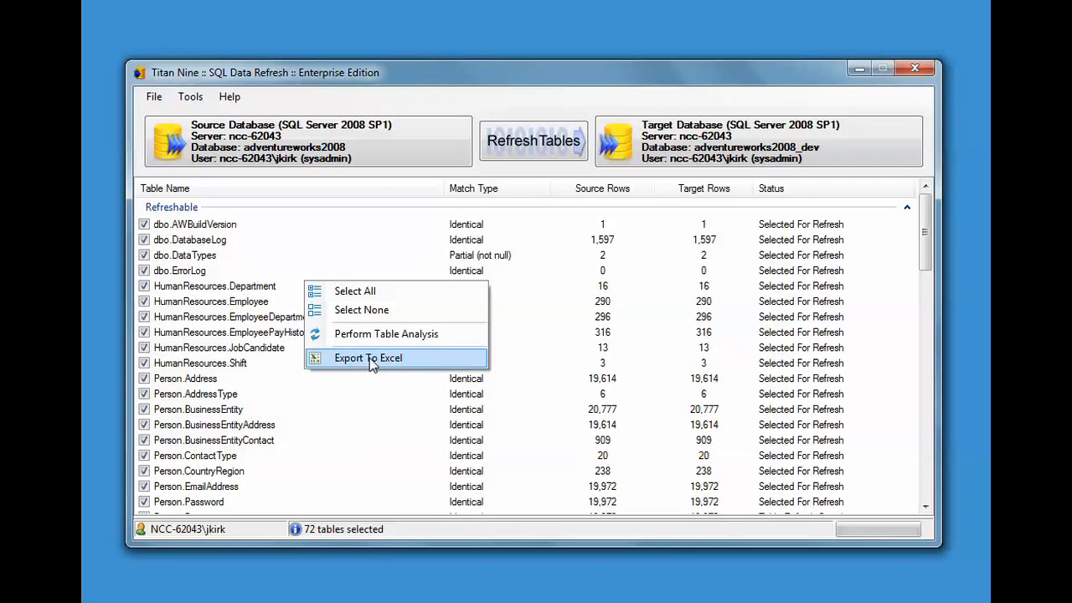
{"action": "mouse_move", "coordinate": [371, 372]}
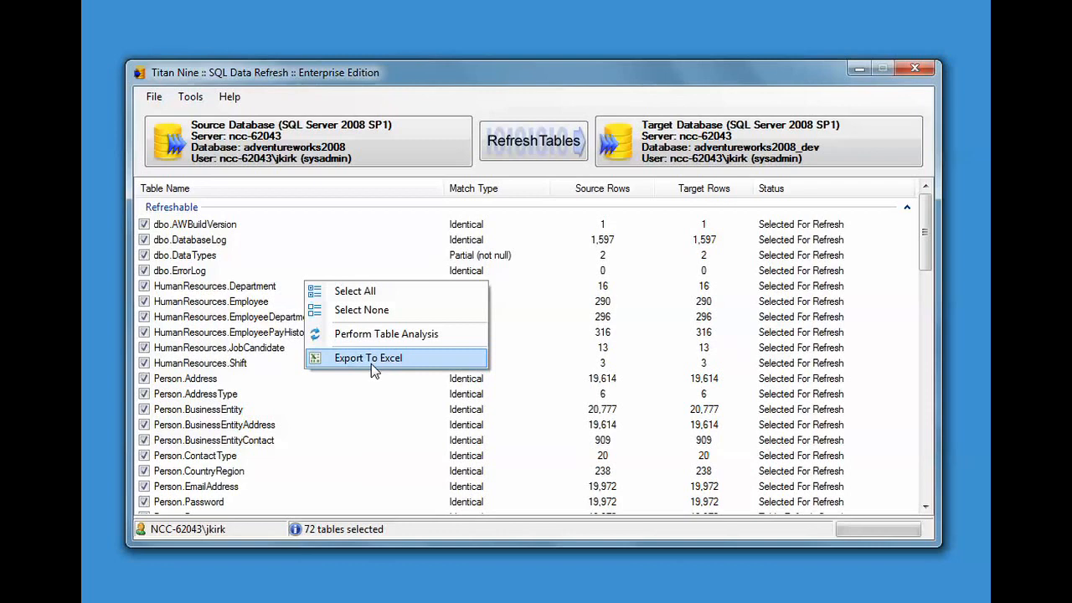
{"action": "mouse_move", "coordinate": [355, 292]}
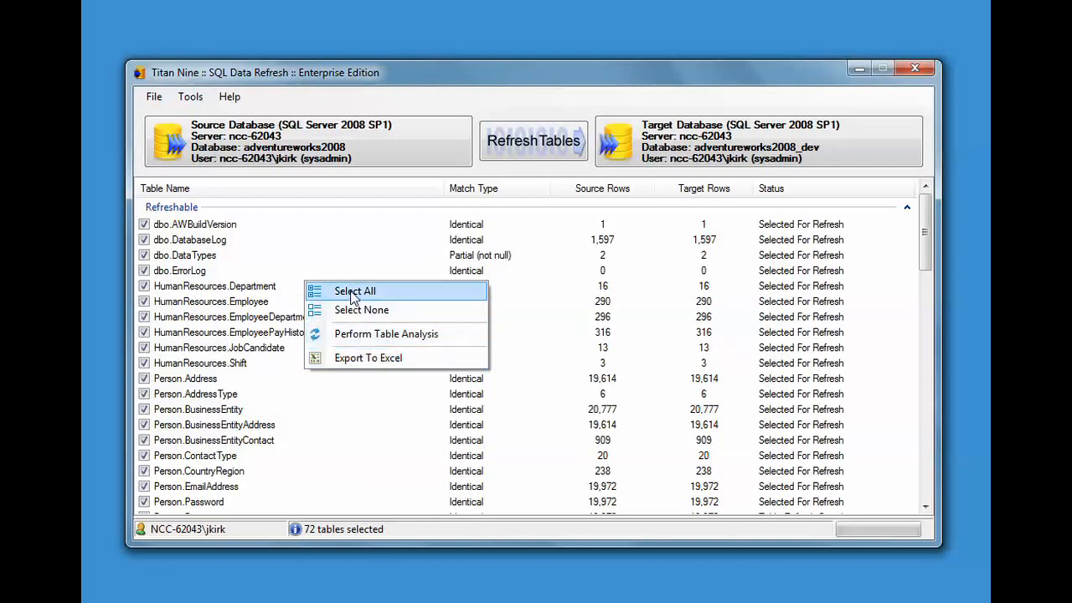
{"action": "left_click", "coordinate": [361, 310]}
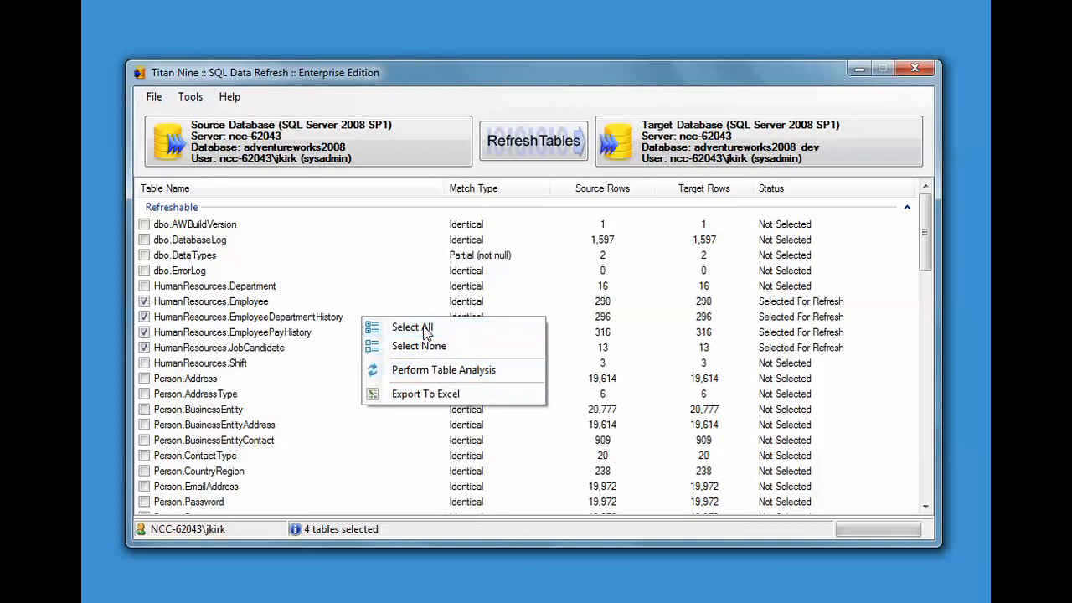
{"action": "left_click", "coordinate": [412, 327]}
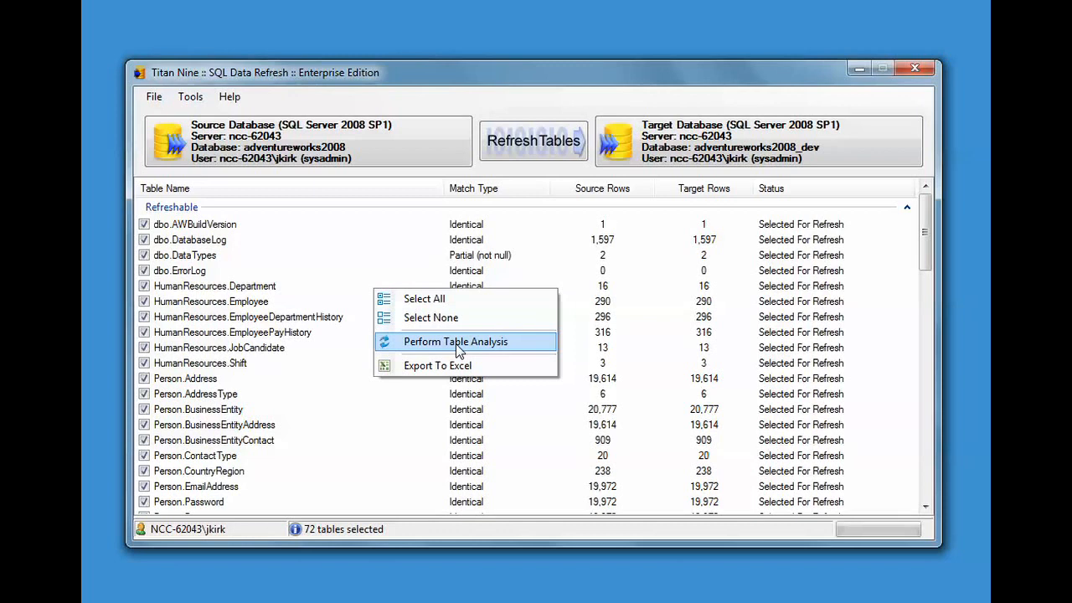
Run the table analysis flagging dbo.DataTypes as a schema mismatch and acknowledge the warning.
{"action": "left_click", "coordinate": [456, 342]}
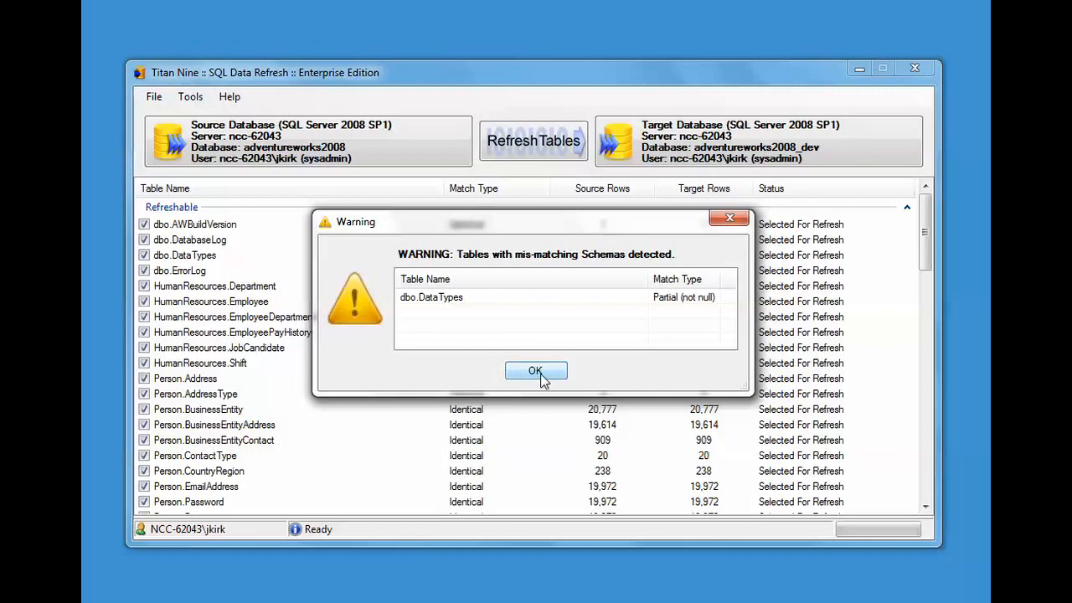
{"action": "left_click", "coordinate": [536, 371]}
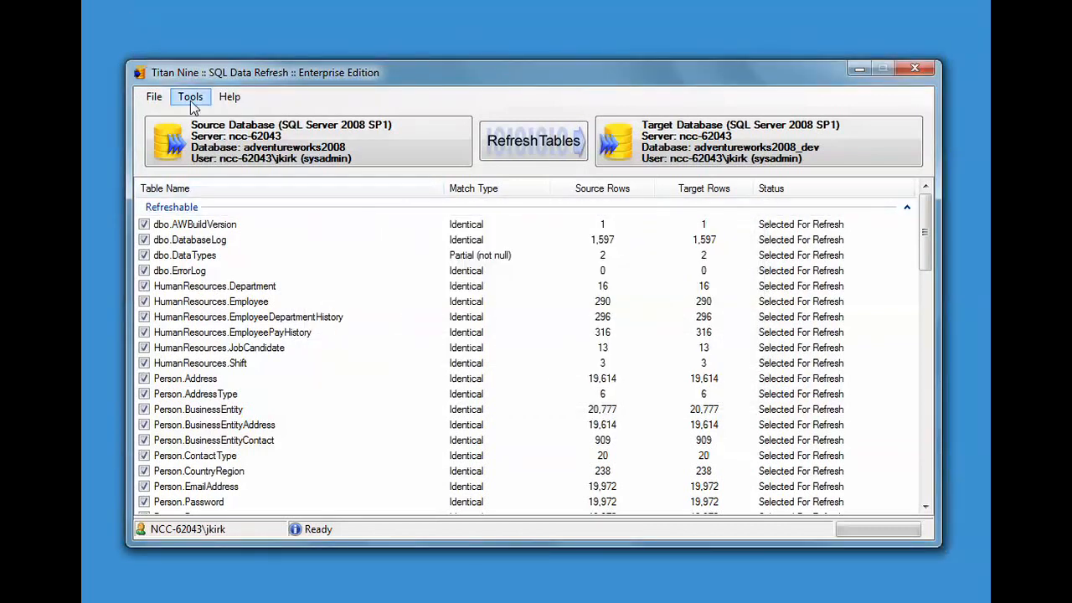
{"action": "left_click", "coordinate": [189, 96]}
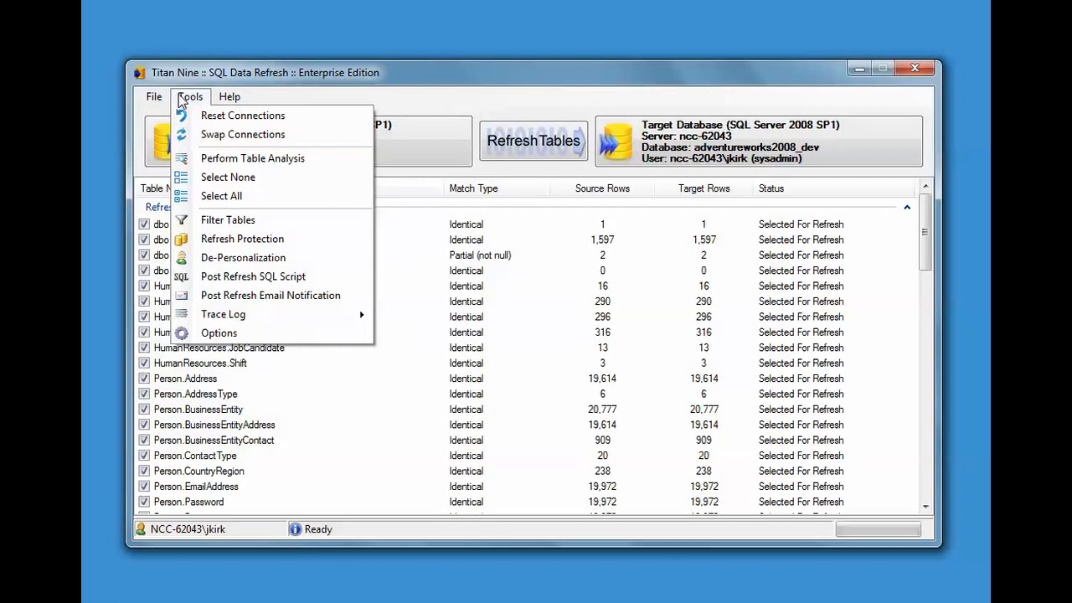
{"action": "mouse_move", "coordinate": [228, 220]}
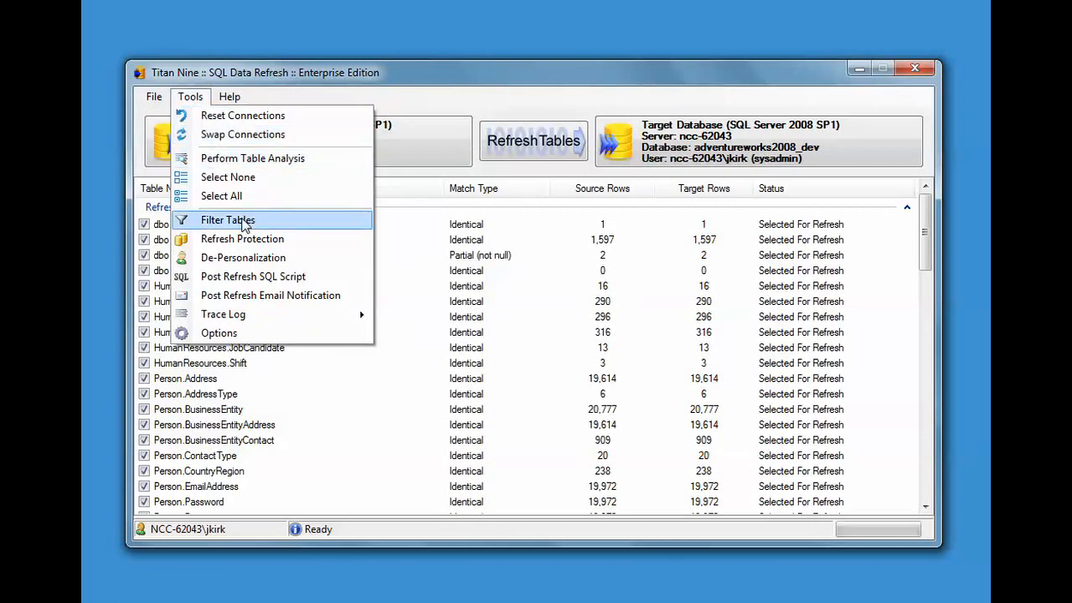
{"action": "left_click", "coordinate": [228, 219]}
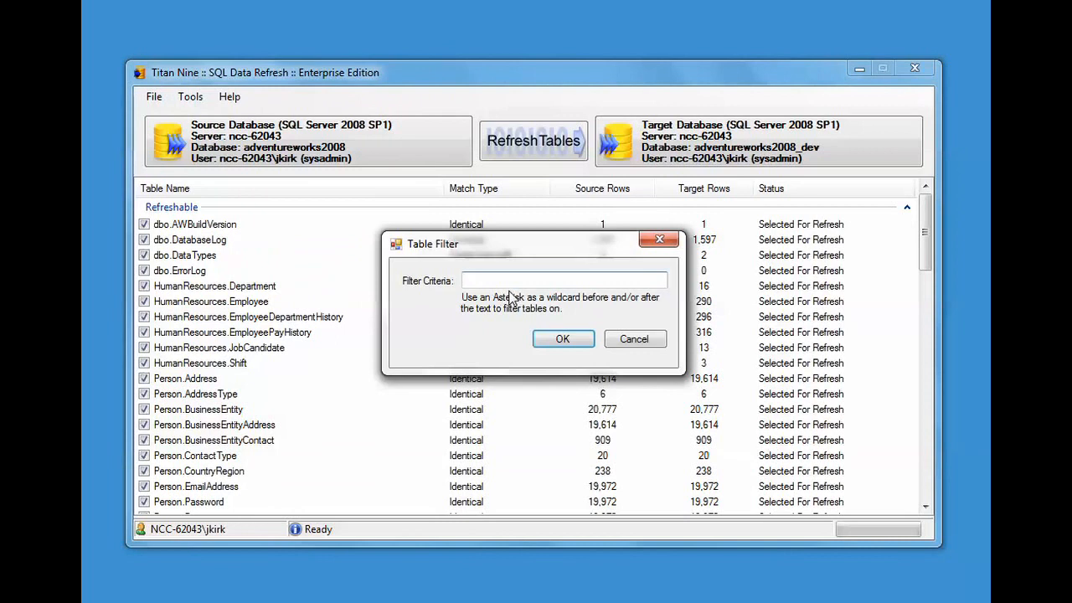
{"action": "type", "text": "person"}
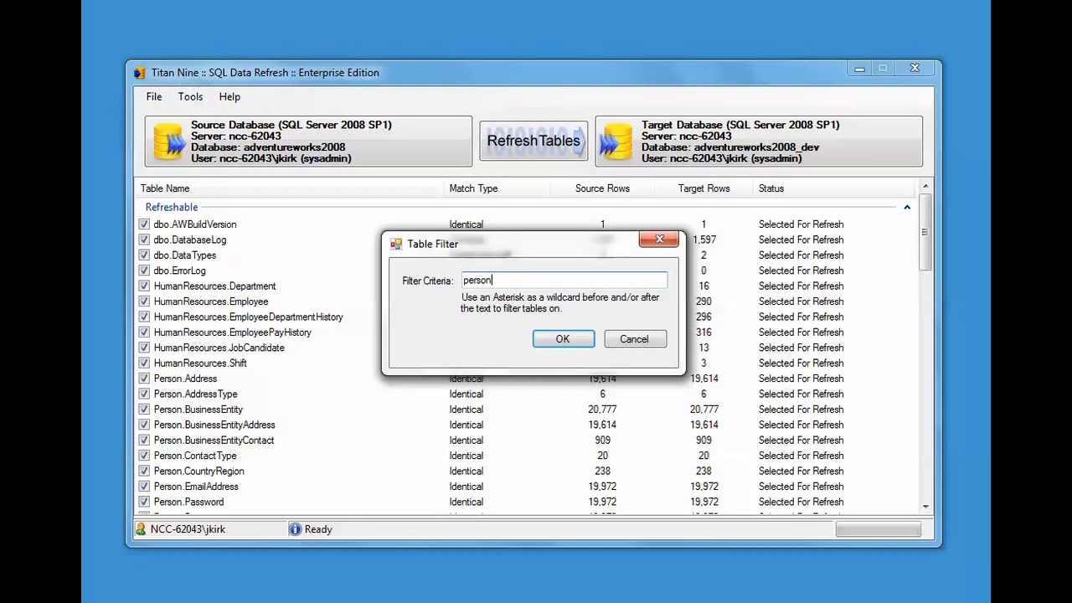
{"action": "type", "text": "*"}
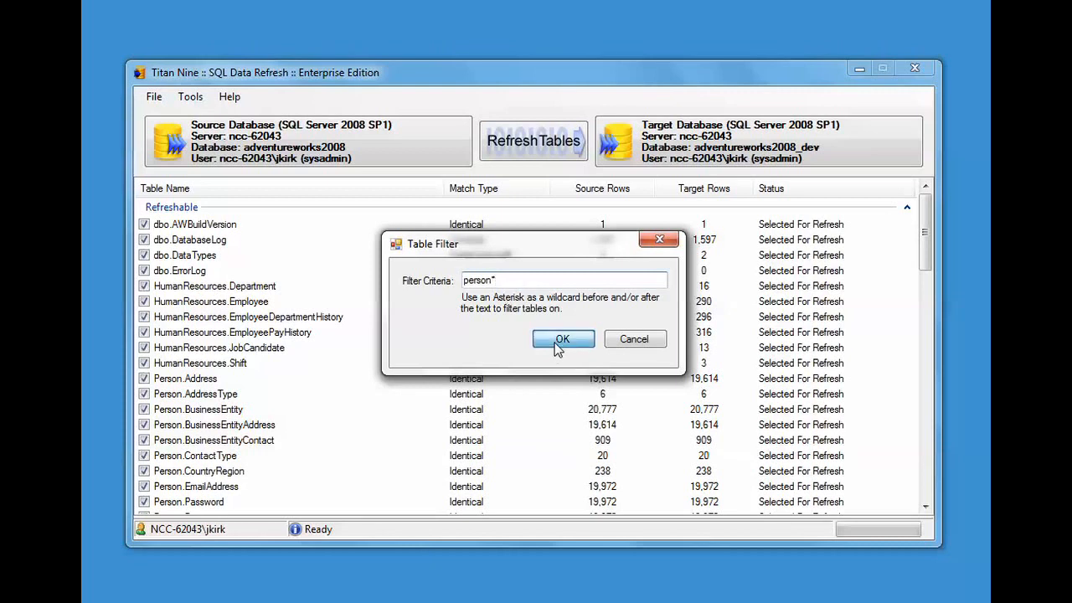
{"action": "left_click", "coordinate": [562, 338]}
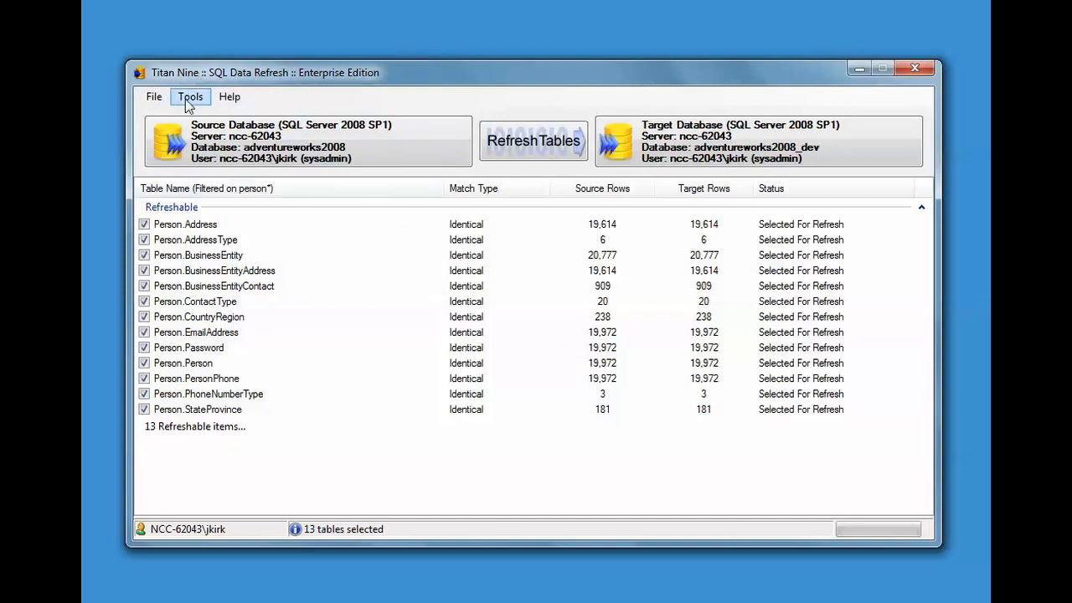
{"action": "left_click", "coordinate": [191, 95]}
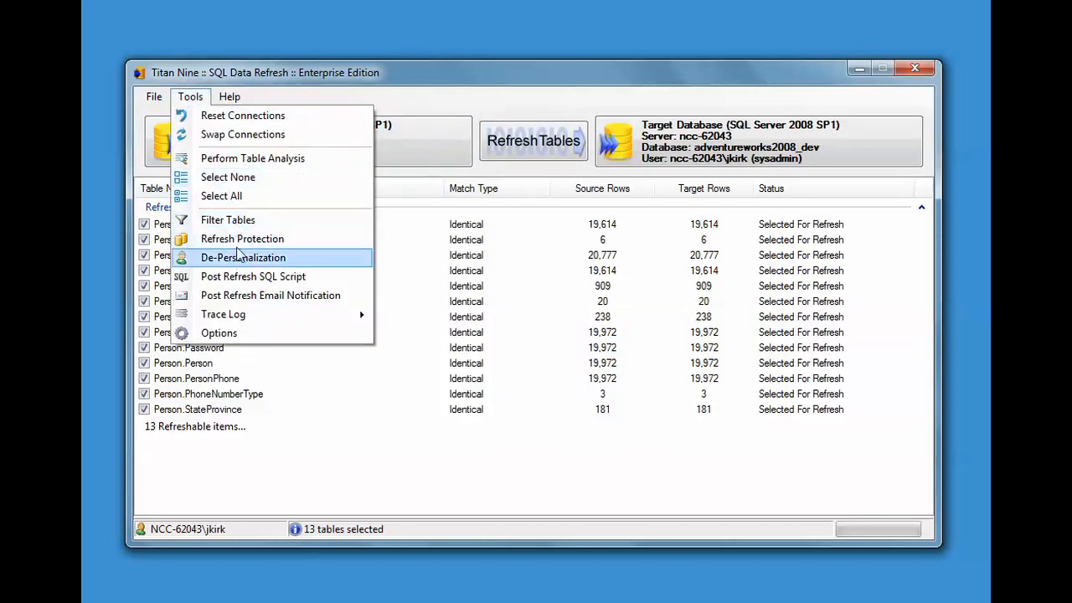
{"action": "left_click", "coordinate": [227, 219]}
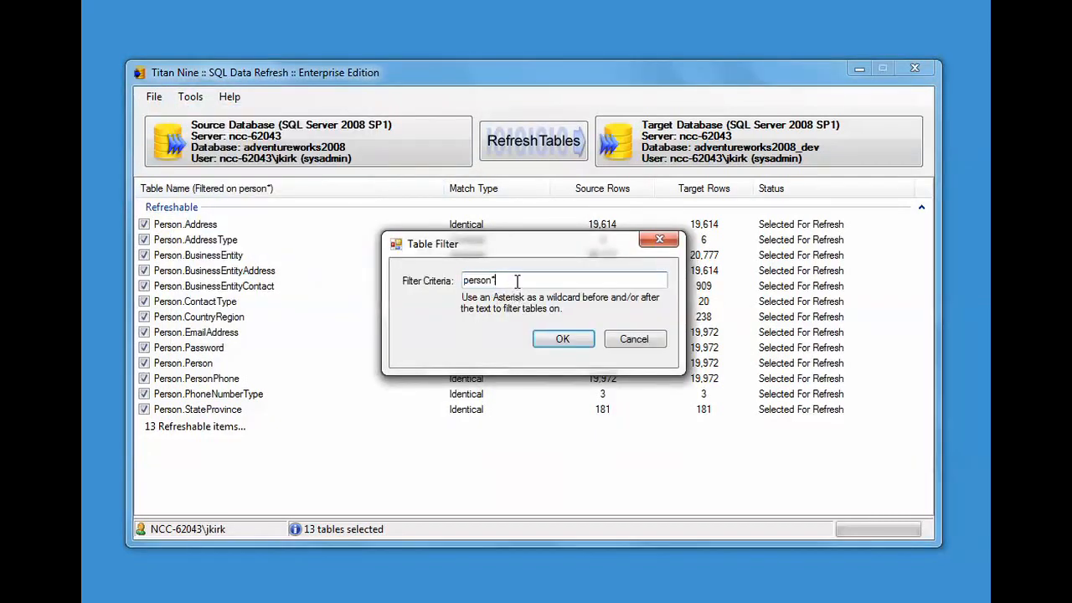
{"action": "left_click", "coordinate": [563, 338]}
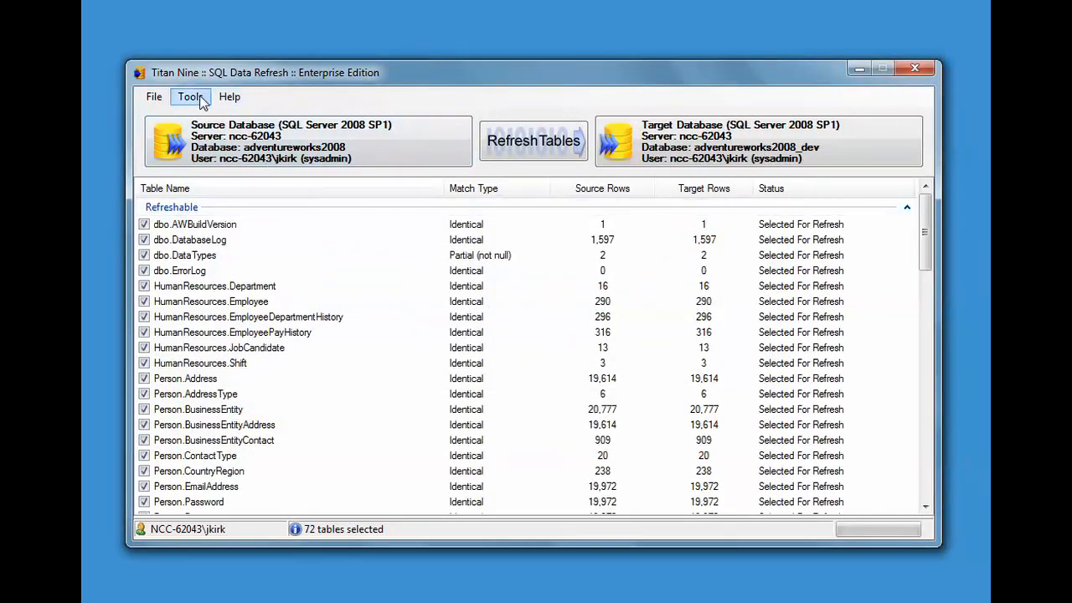
{"action": "left_click", "coordinate": [191, 96]}
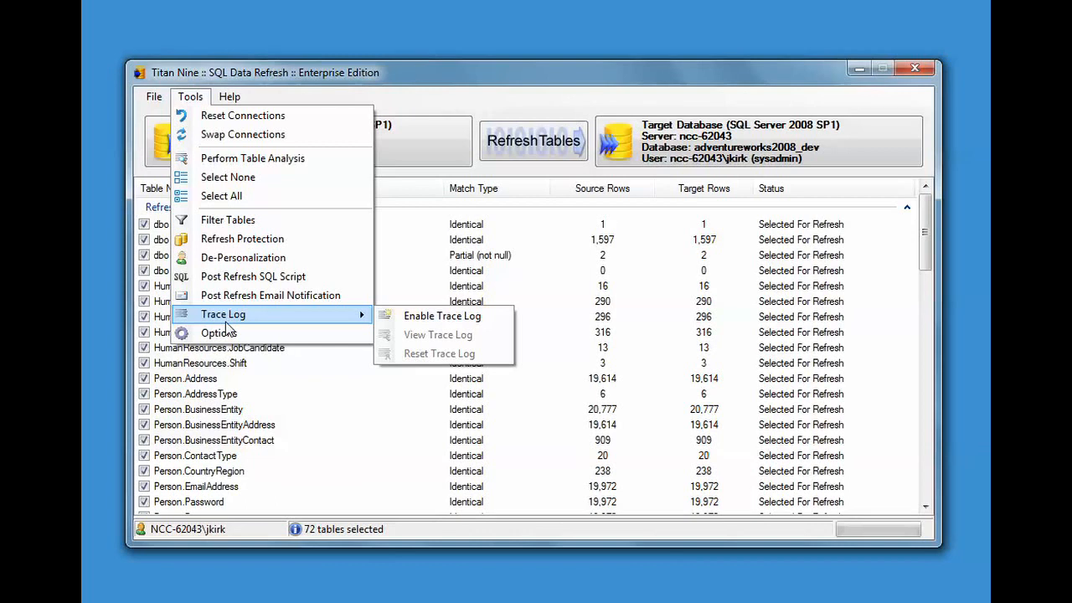
{"action": "left_click", "coordinate": [528, 252]}
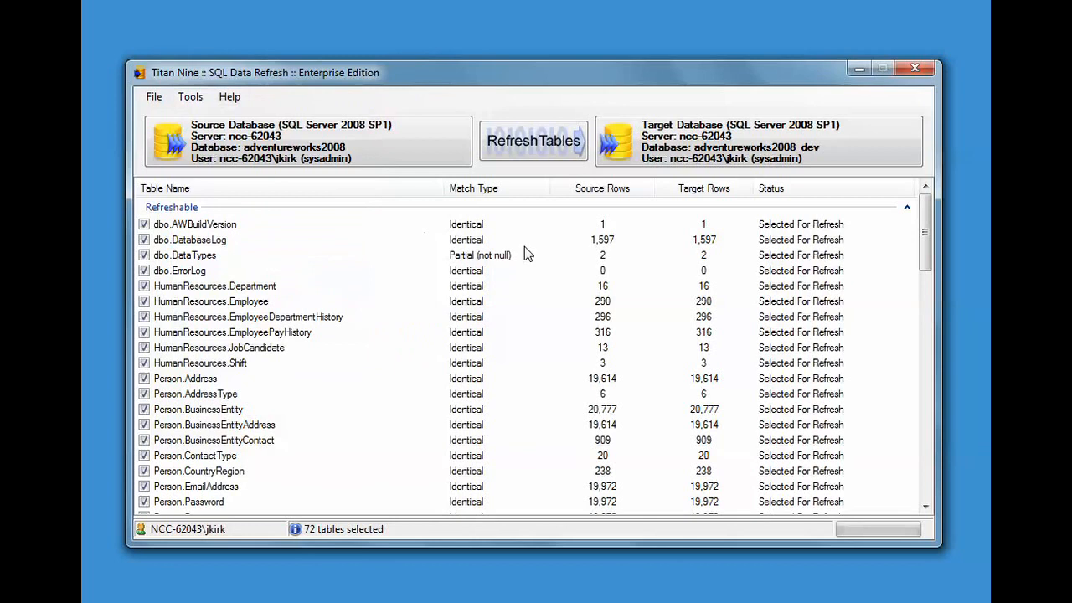
{"action": "mouse_move", "coordinate": [821, 271]}
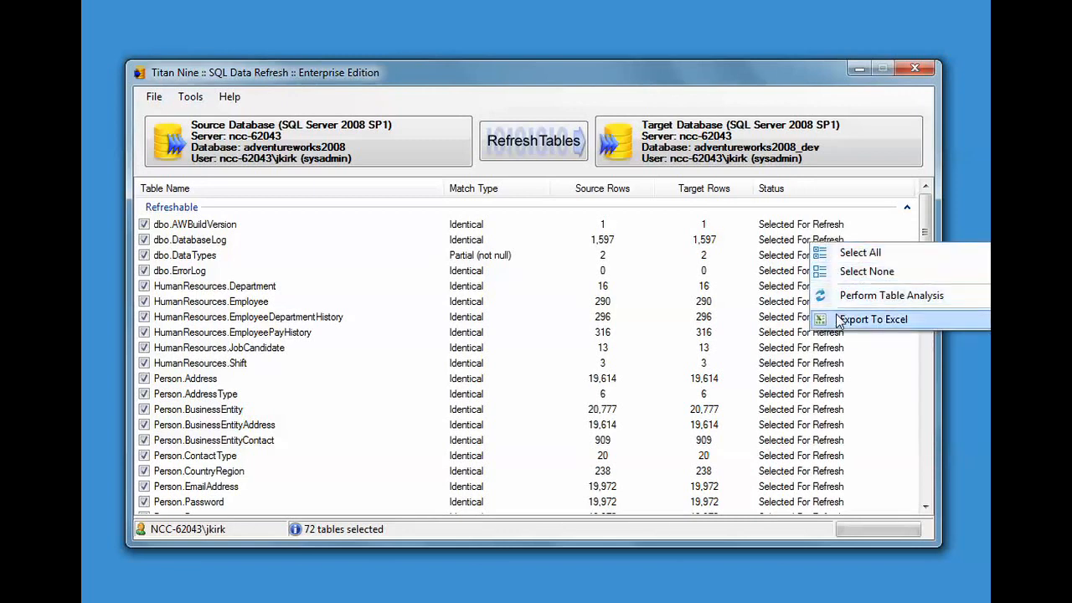
{"action": "mouse_move", "coordinate": [844, 335]}
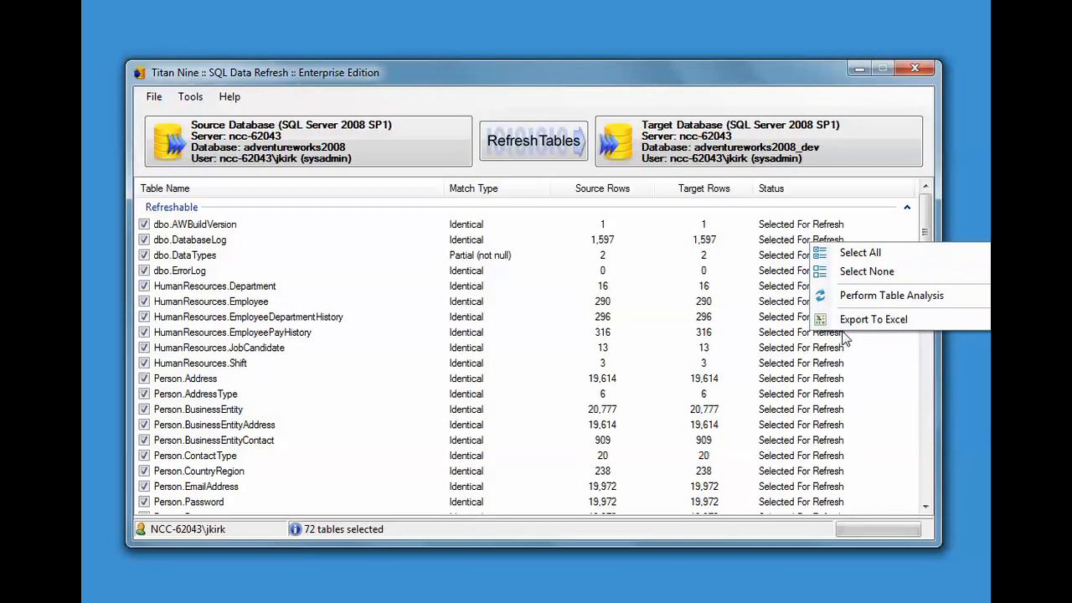
{"action": "mouse_move", "coordinate": [678, 322]}
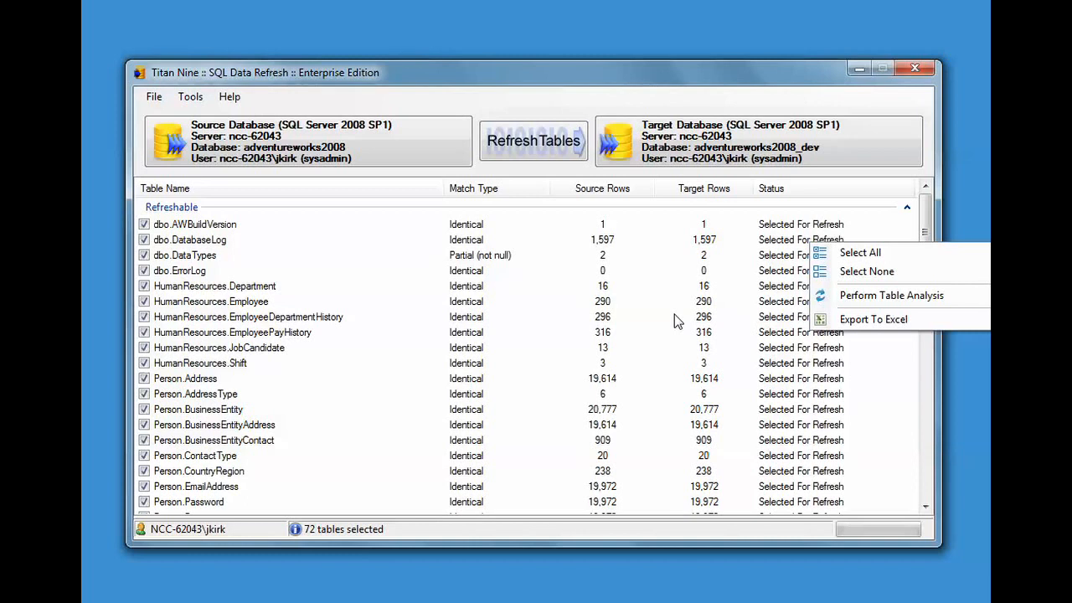
{"action": "mouse_move", "coordinate": [680, 318]}
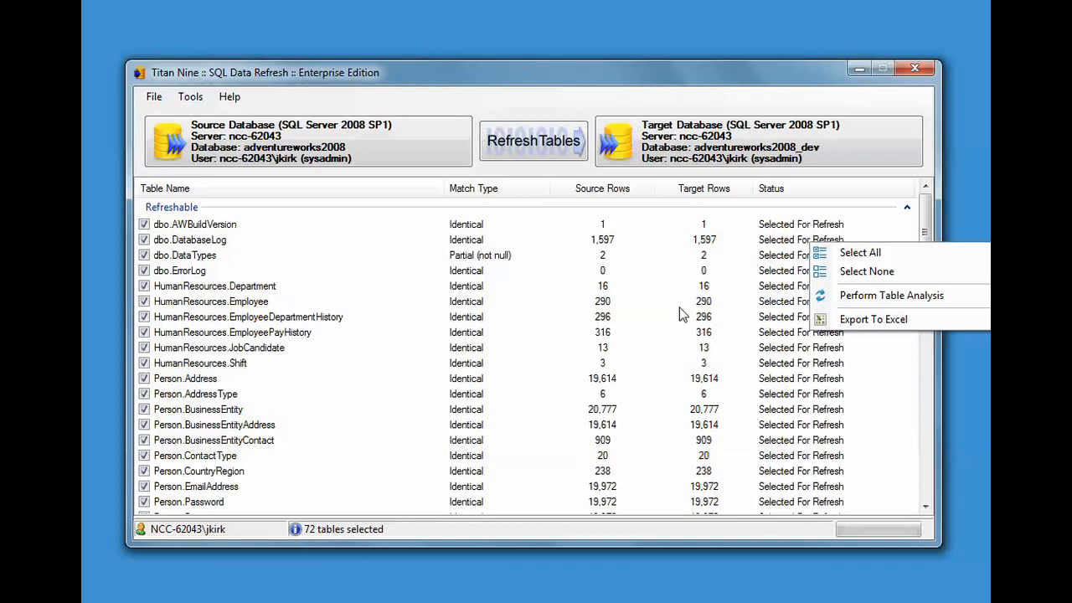